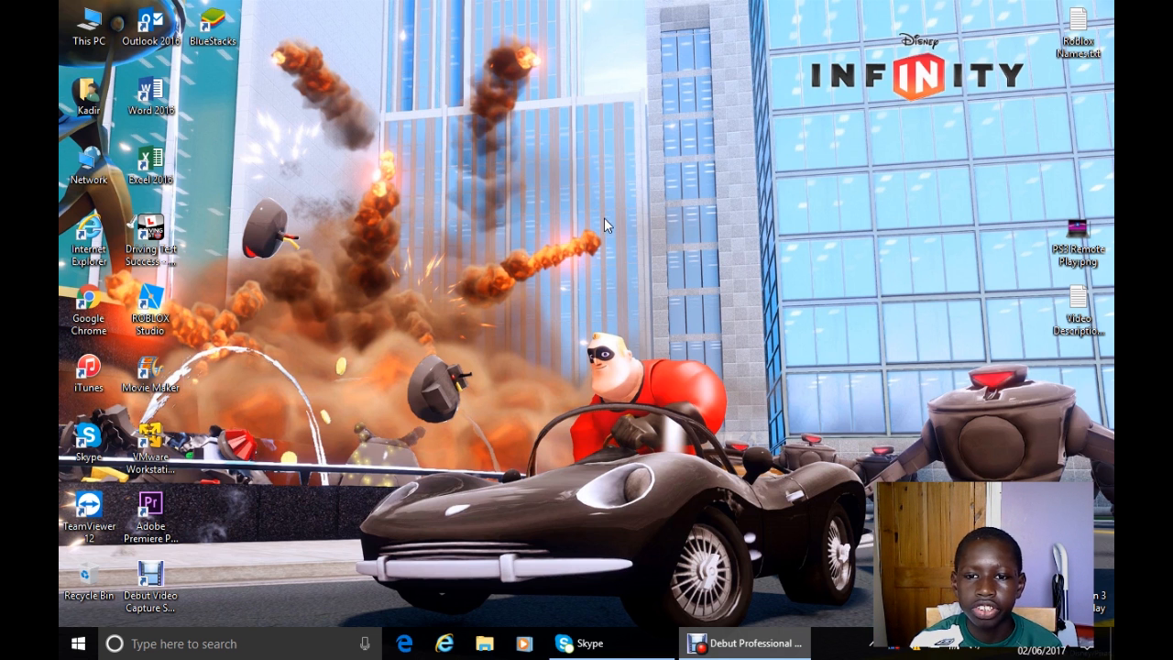
mouse_move(682, 614)
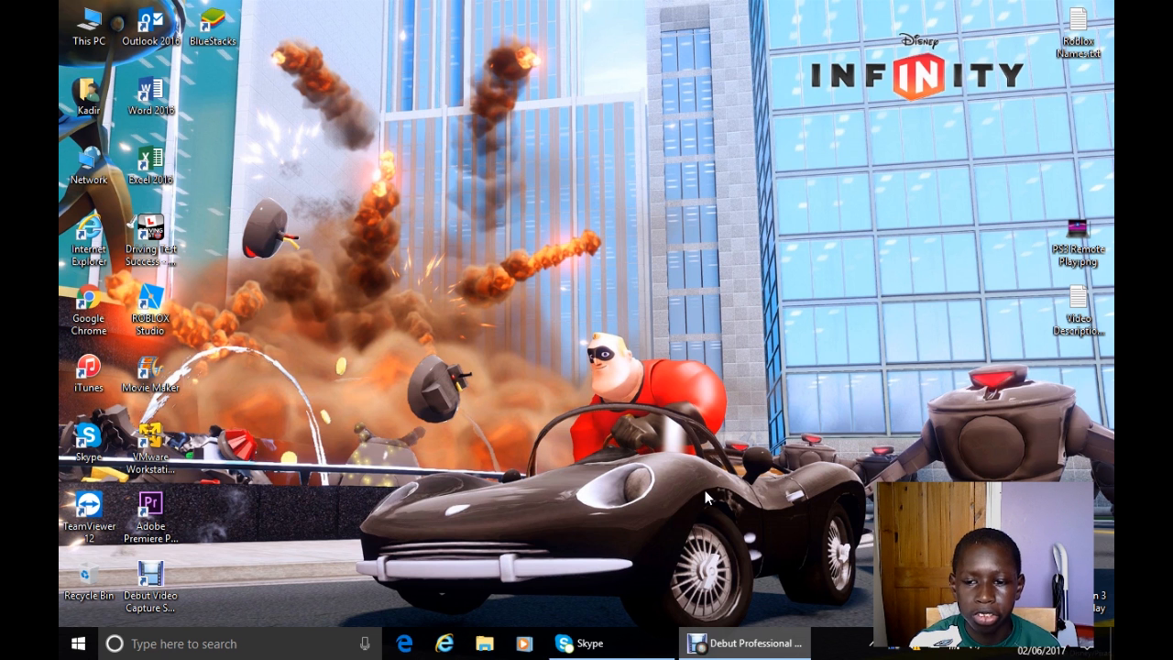
mouse_move(693, 473)
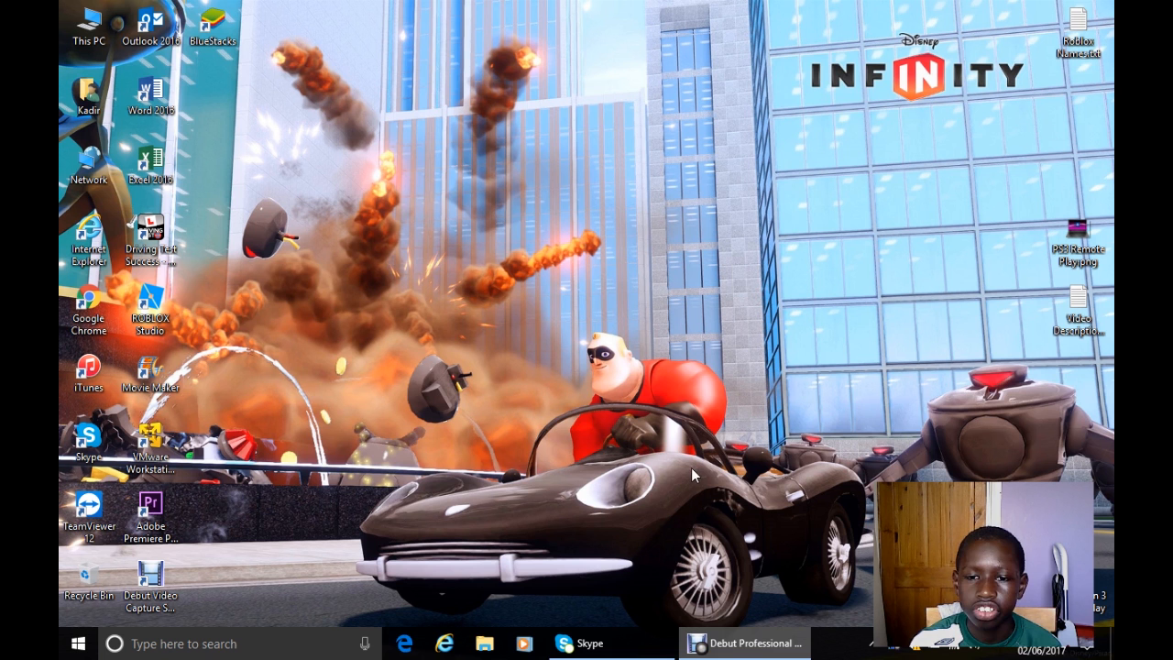
mouse_move(808, 449)
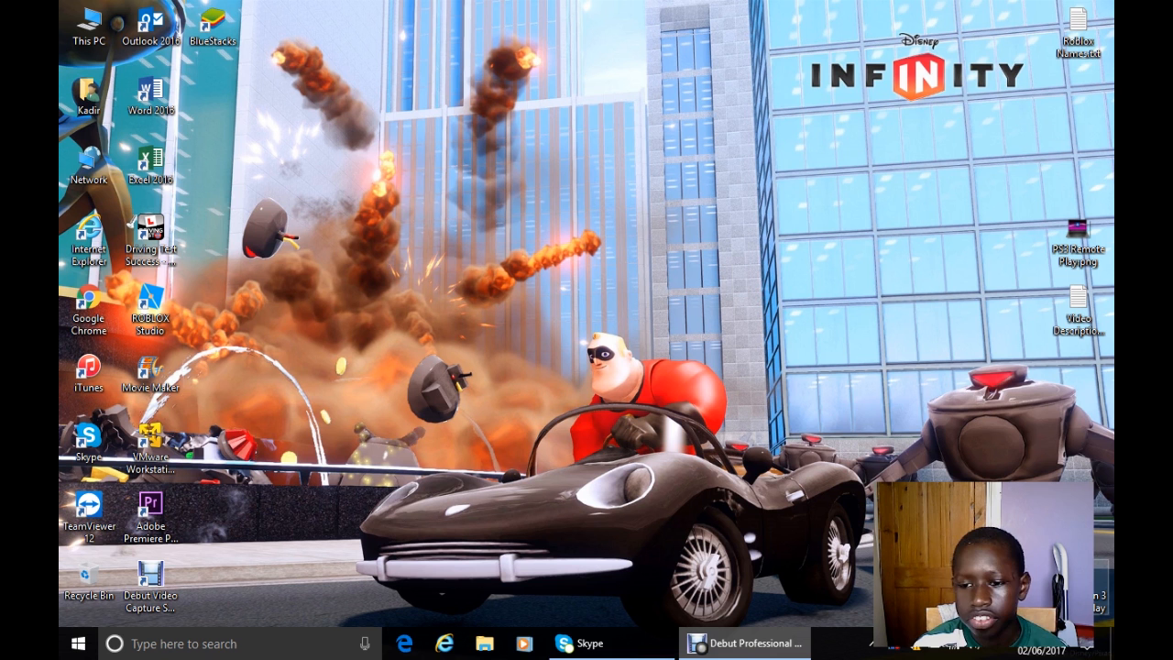
mouse_move(766, 323)
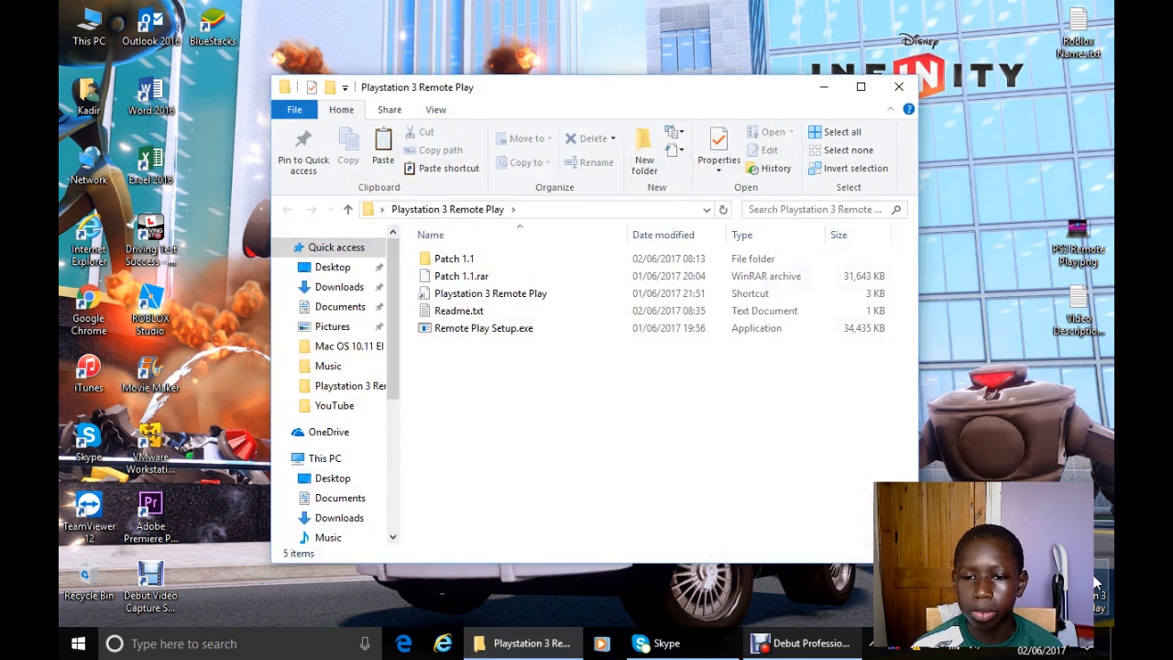
mouse_move(649, 409)
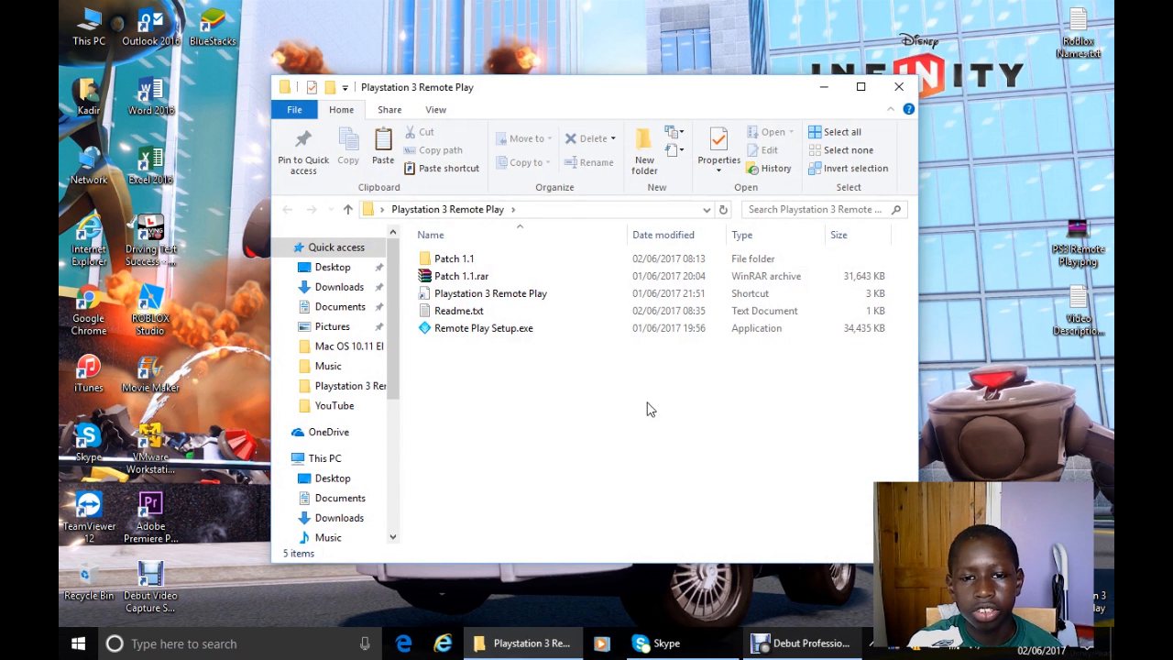
mouse_move(661, 447)
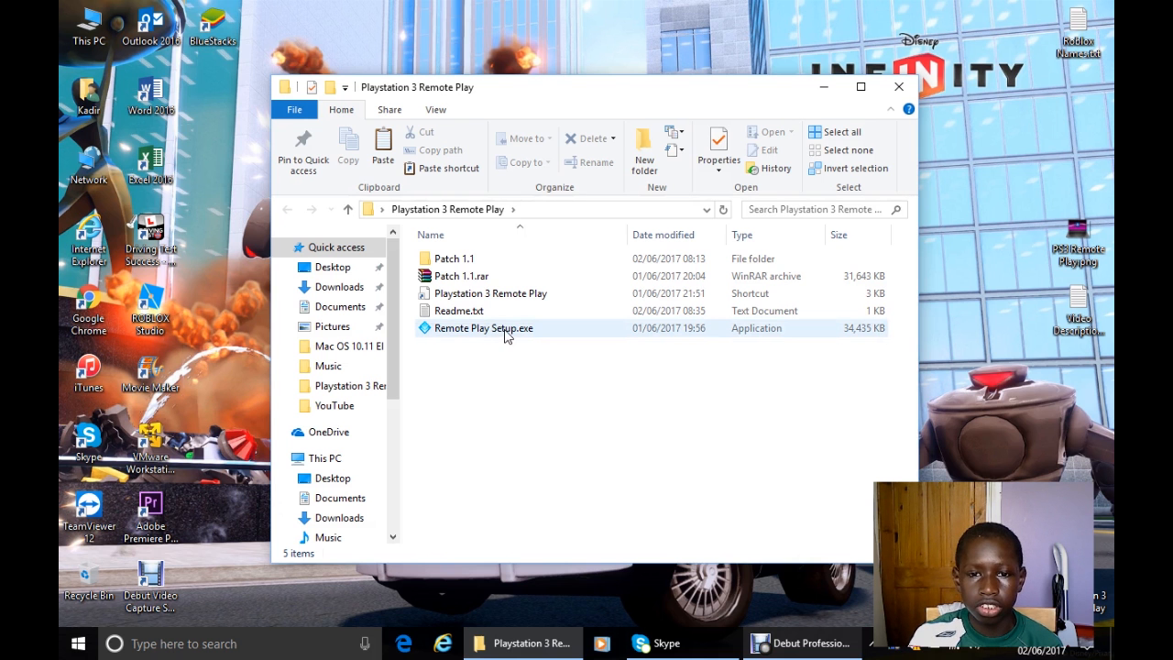
Step: Run Remote Play Setup.exe and let the InstallShield wizard install Remote Play with PlayStation 3
double_click(484, 328)
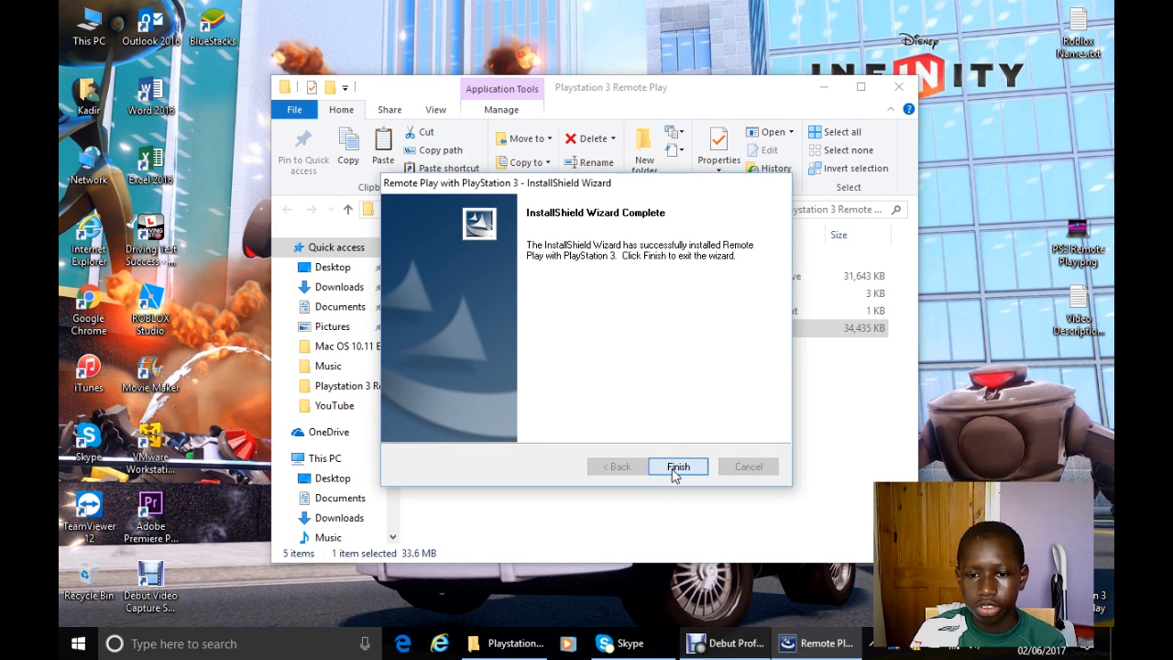
Step: Finish the installer, then copy the three files inside the Patch 1.1 folder
click(678, 467)
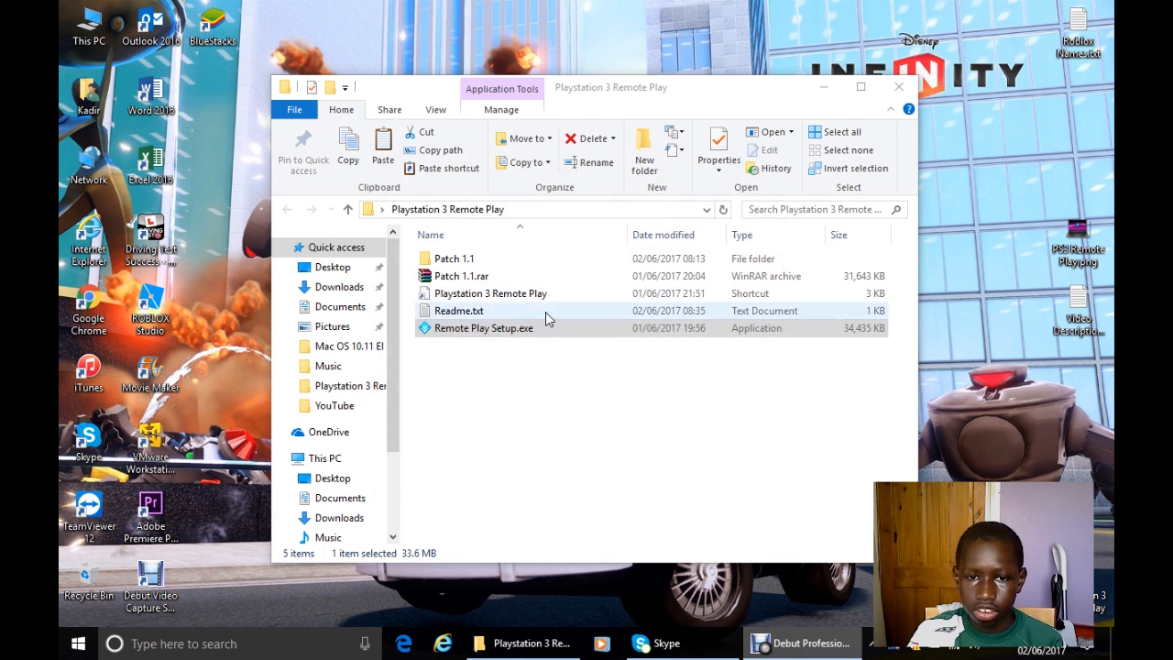
click(449, 256)
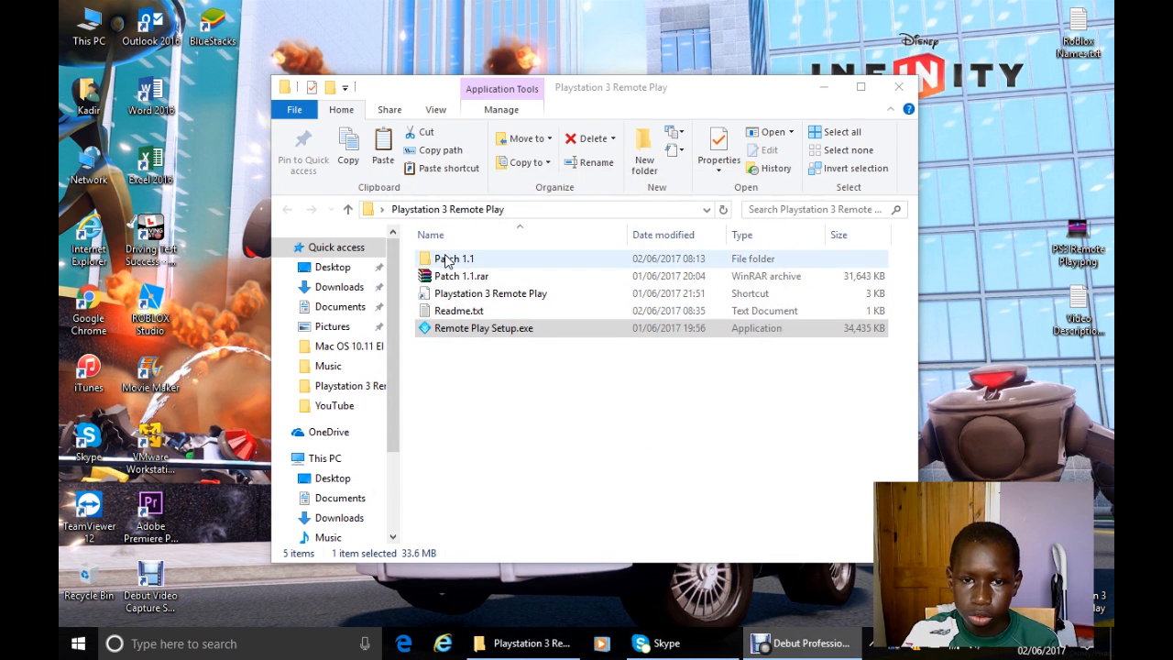
double_click(455, 257)
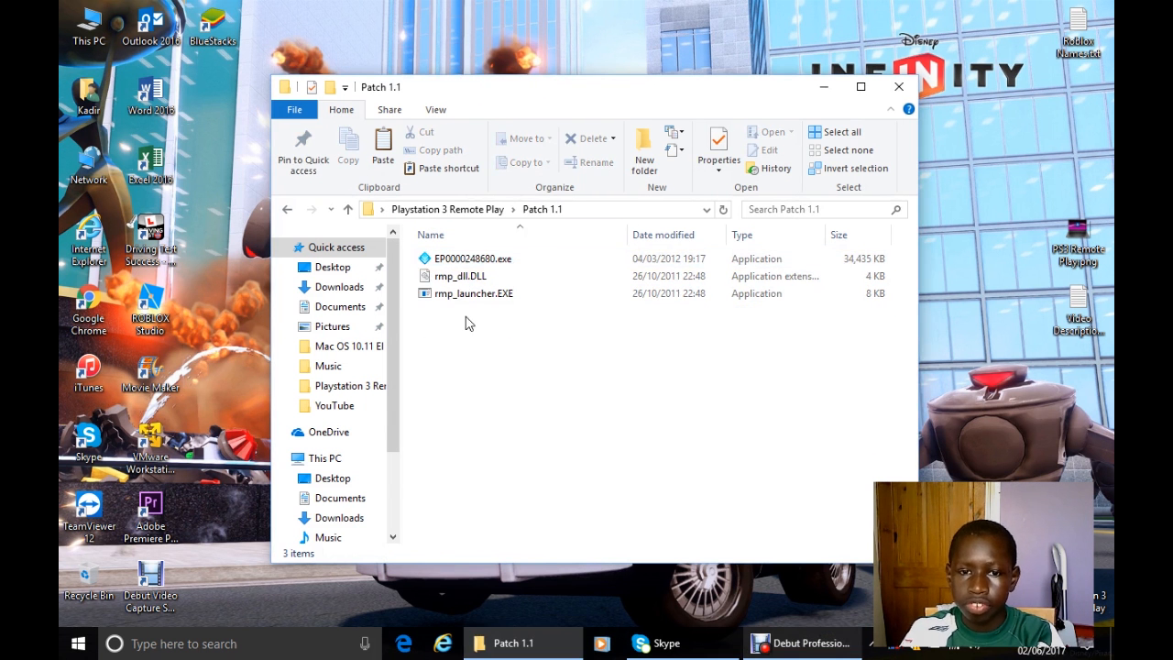
right_click(469, 257)
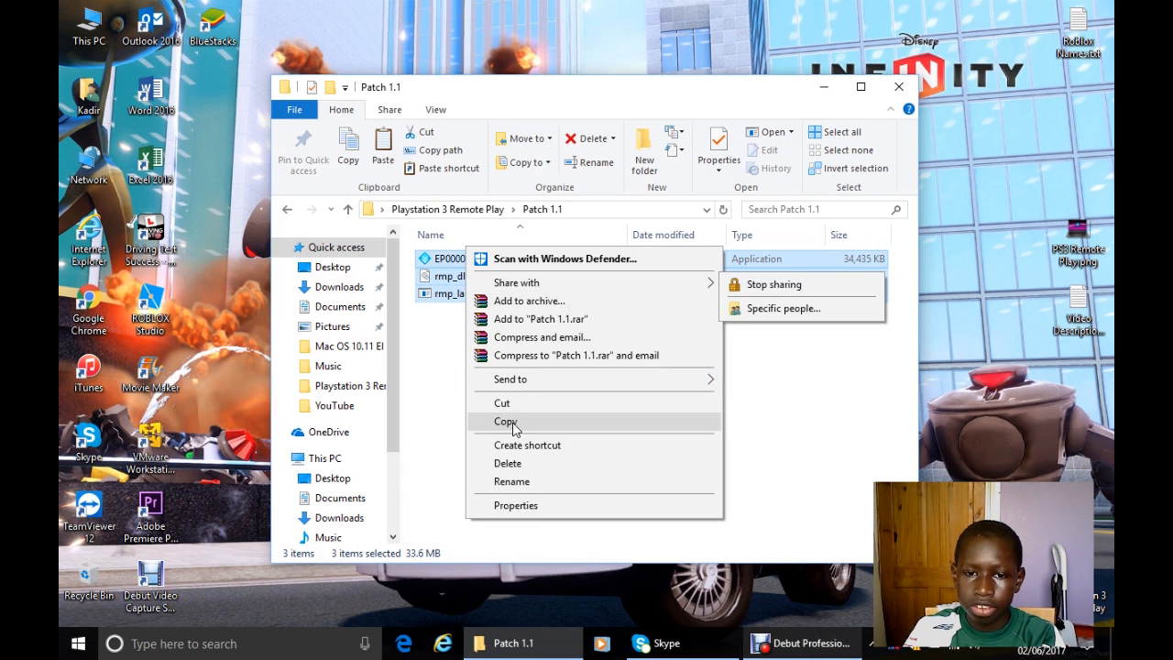
click(506, 420)
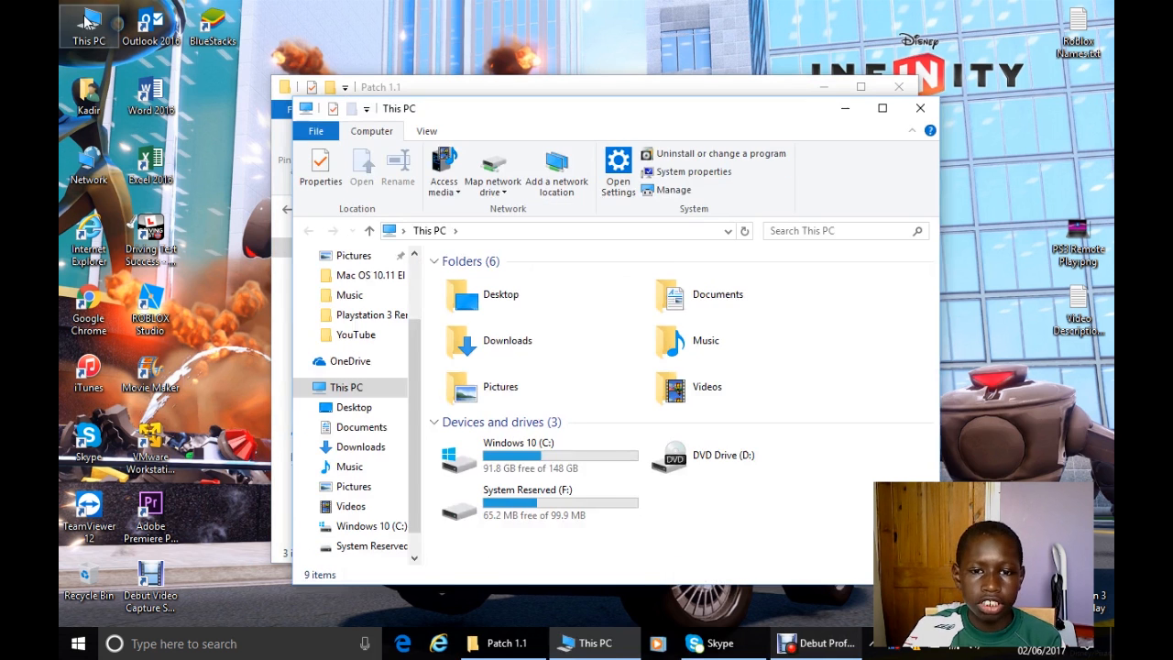
Step: Navigate to C:\Program Files (x86)\Remote Play with PlayStation 3
click(517, 455)
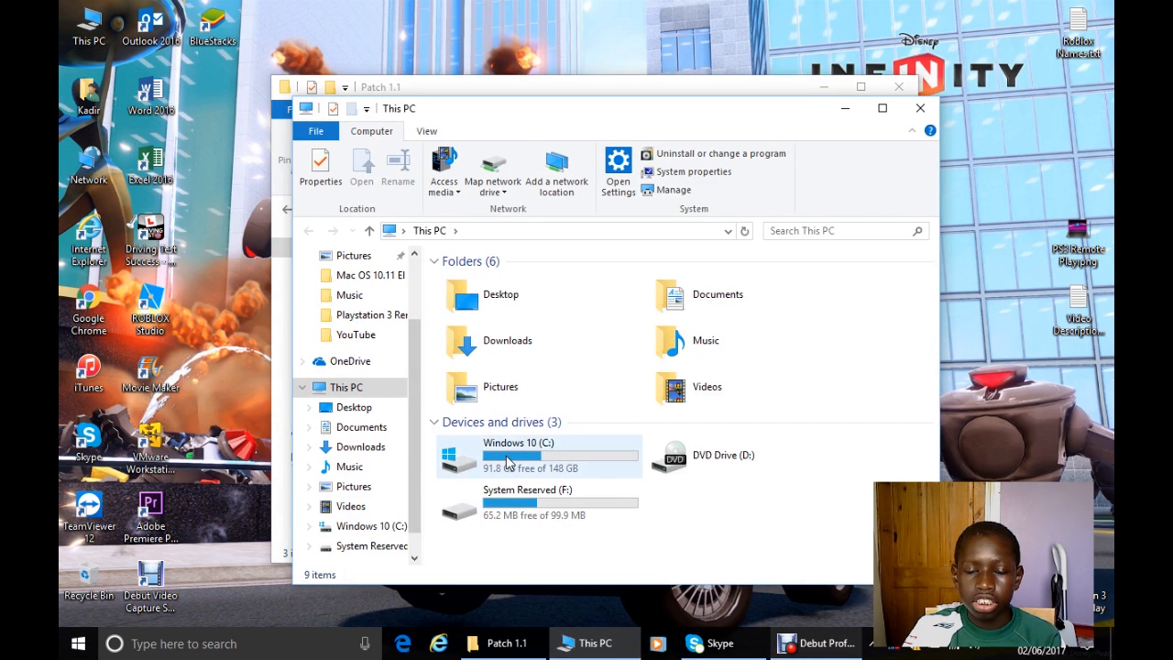
double_click(506, 454)
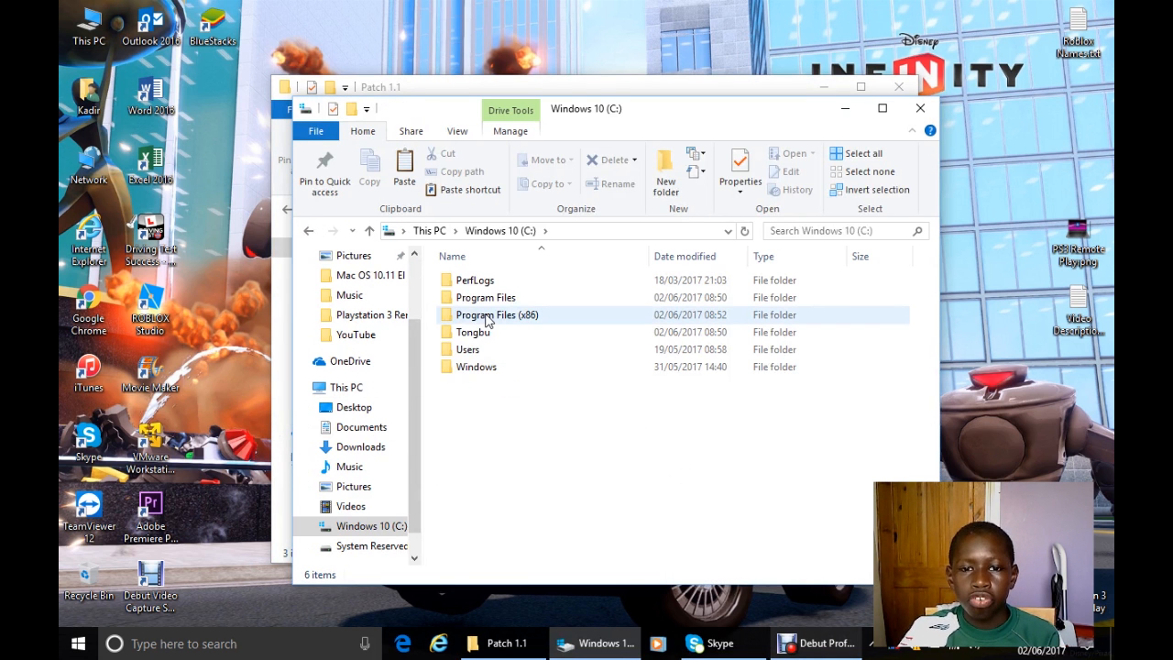
mouse_move(497, 315)
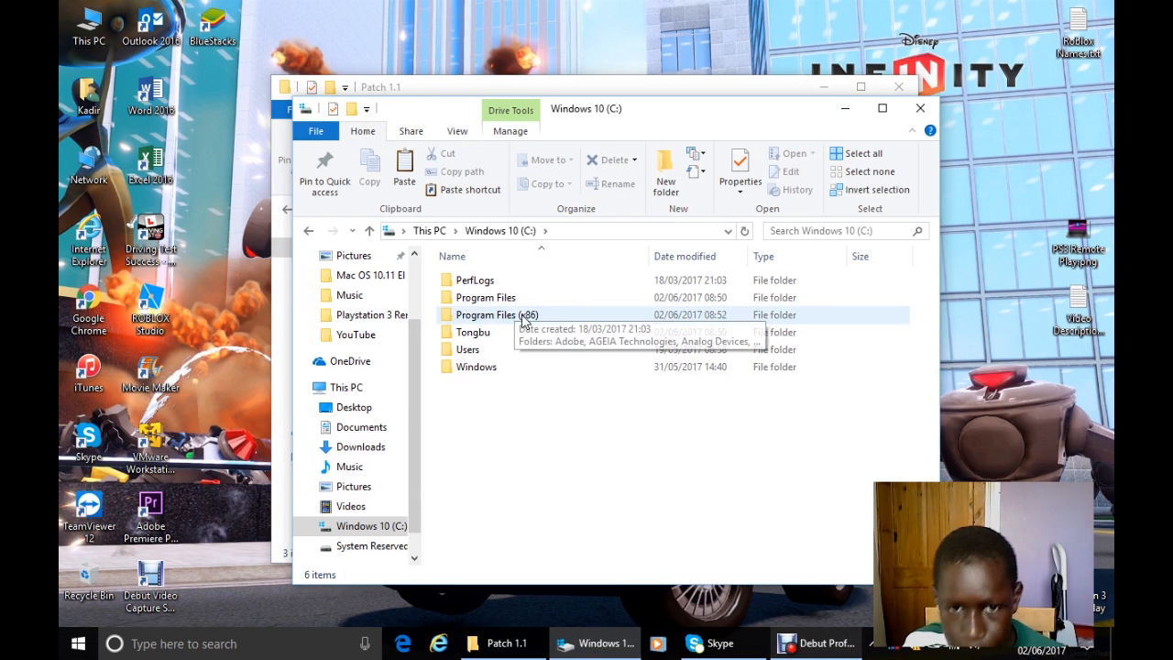
click(494, 315)
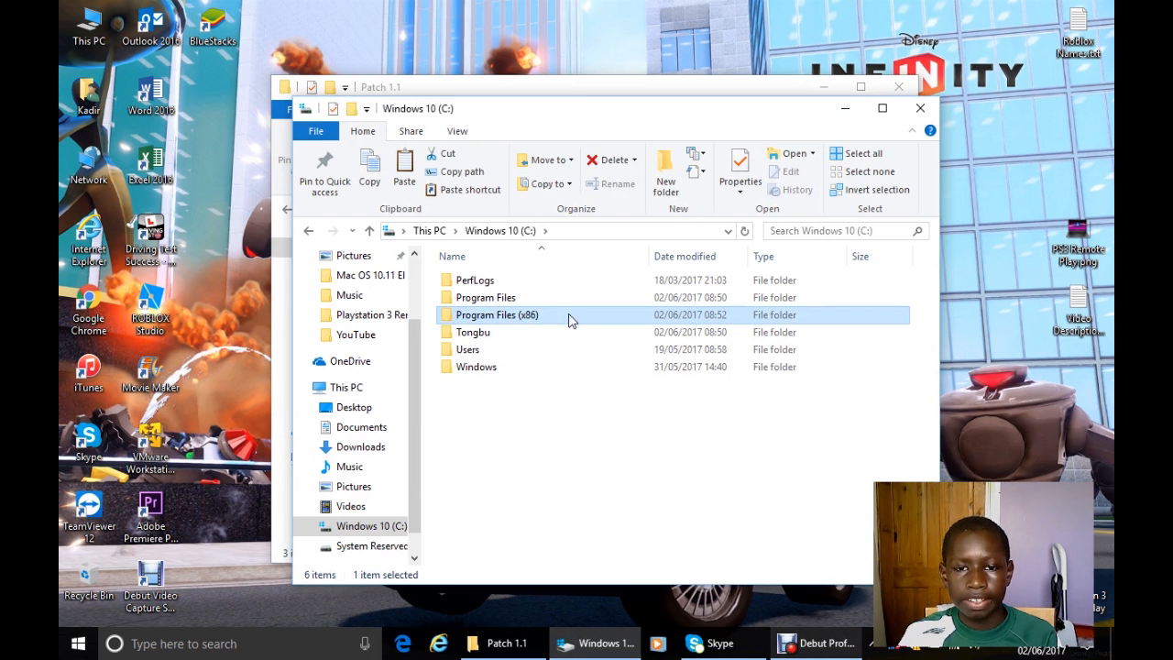
mouse_move(483, 296)
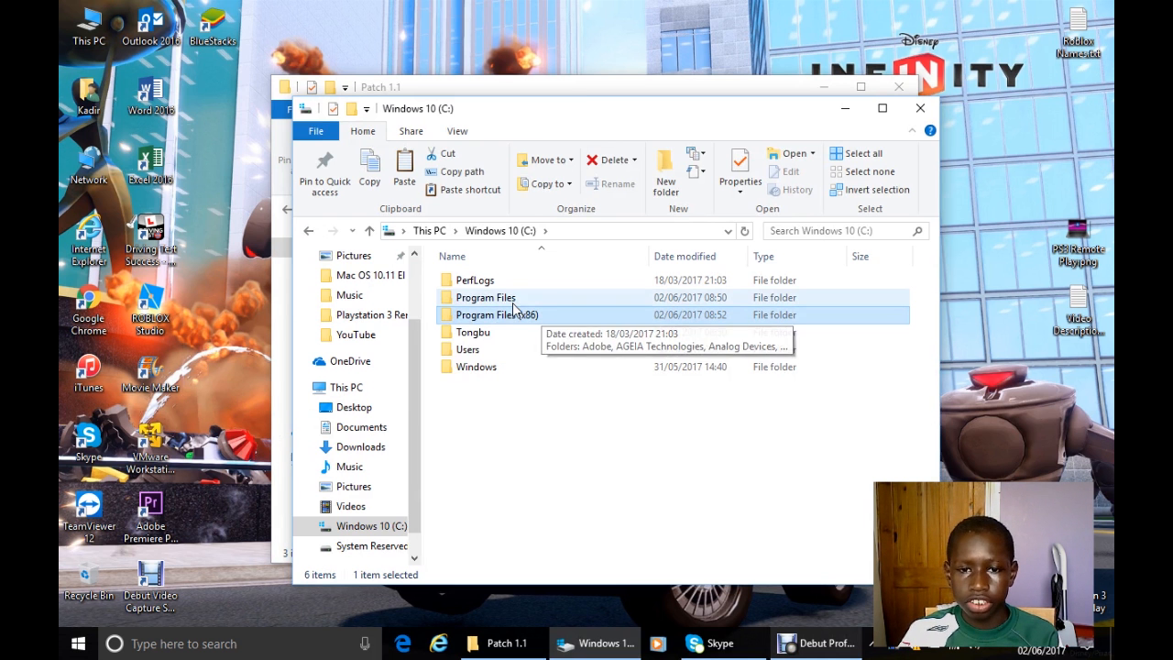
click(484, 297)
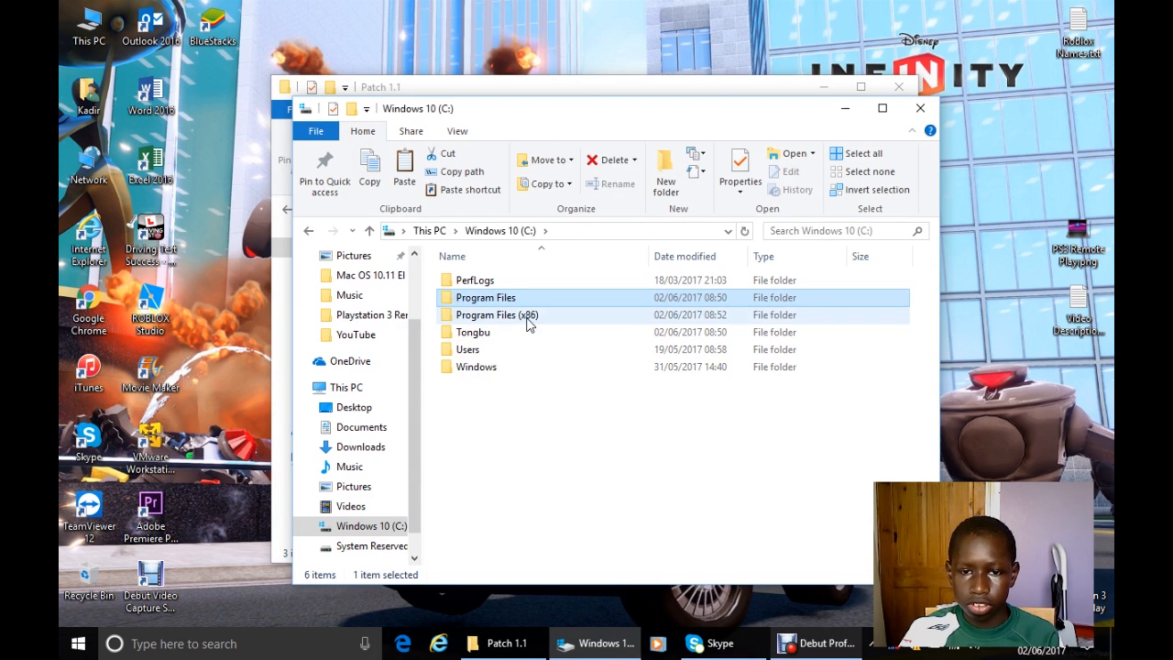
double_click(495, 315)
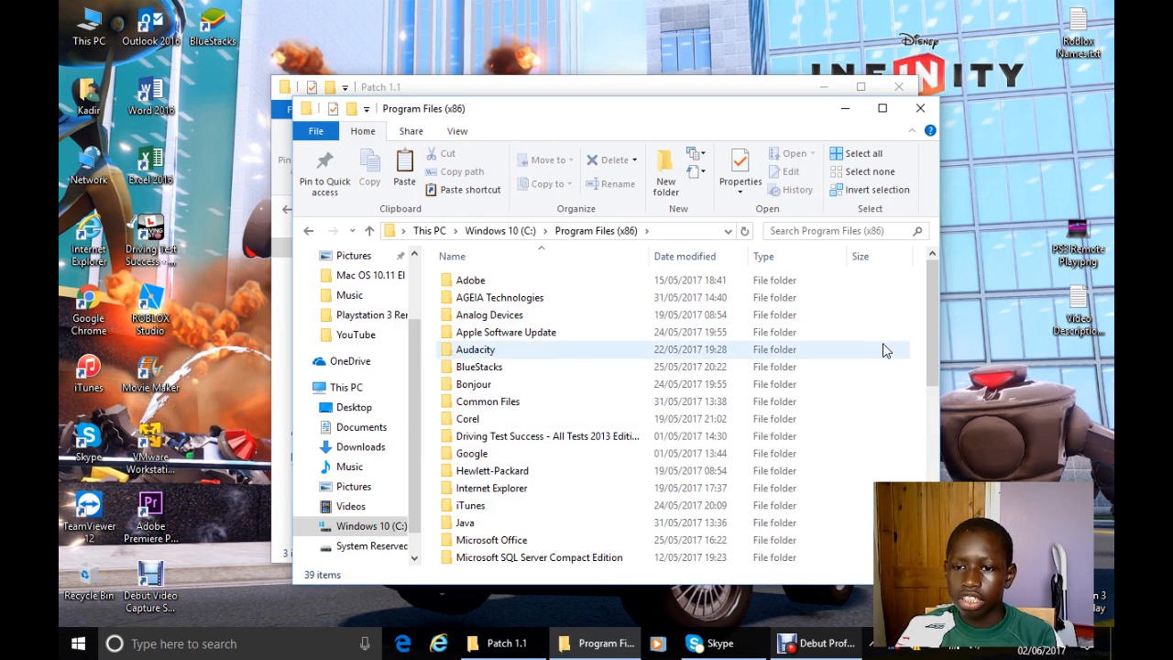
scroll(down, 3)
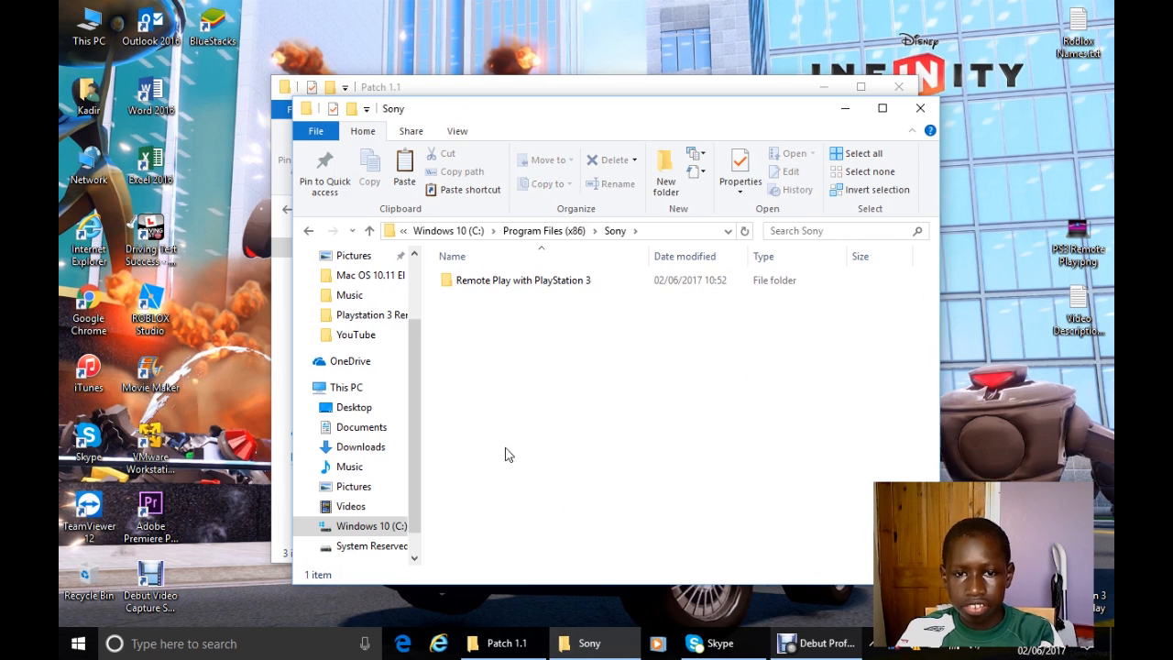
click(524, 278)
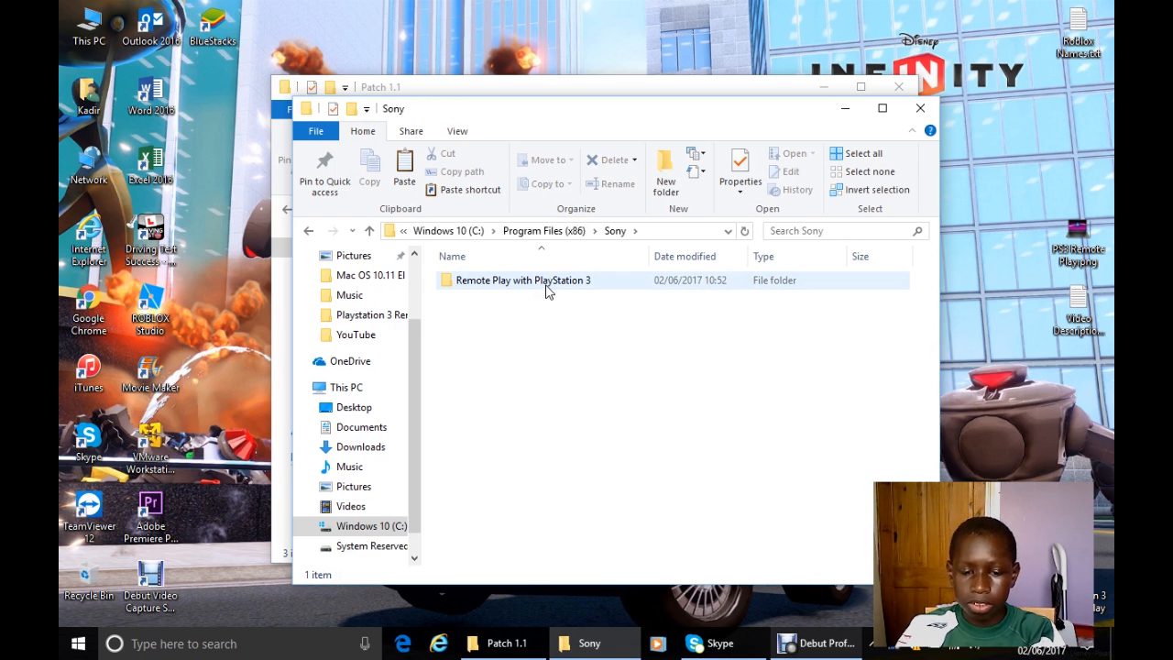
double_click(522, 278)
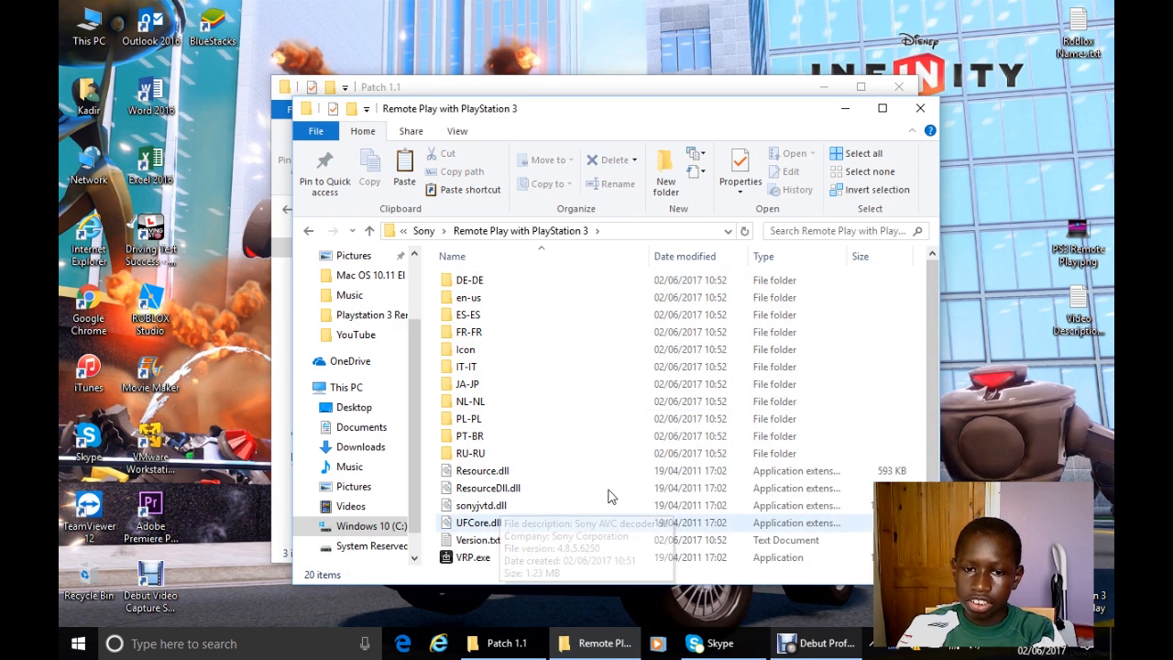
Step: Paste the patch files into the install folder with administrator permission, then launch the Remote Play shortcut
right_click(917, 367)
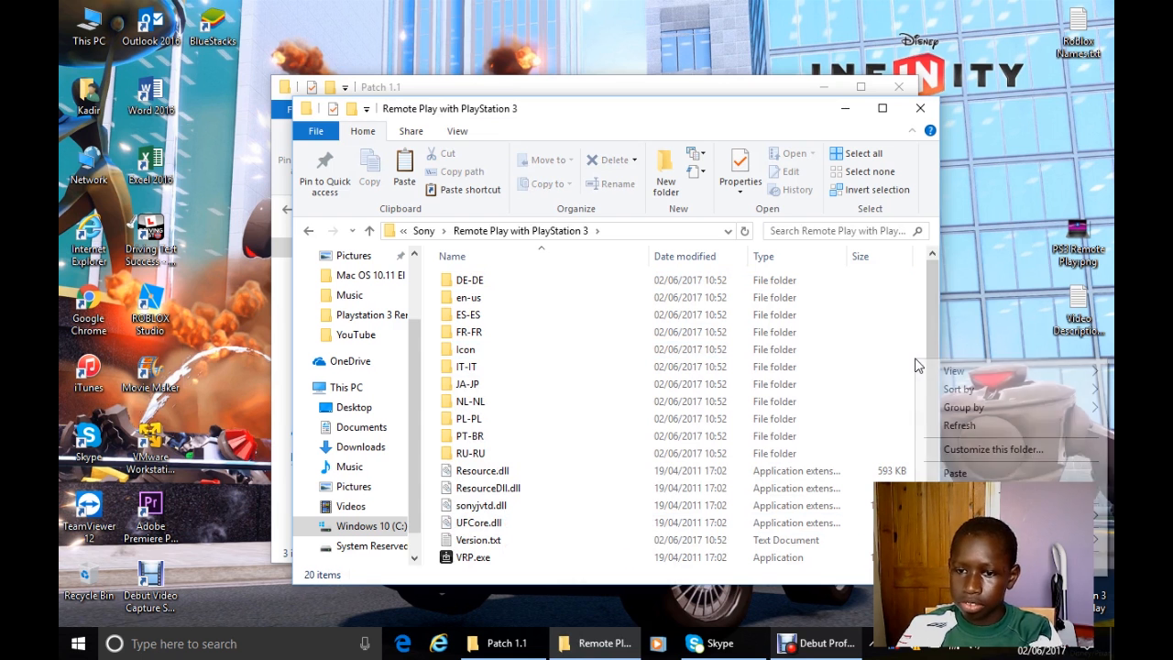
click(957, 472)
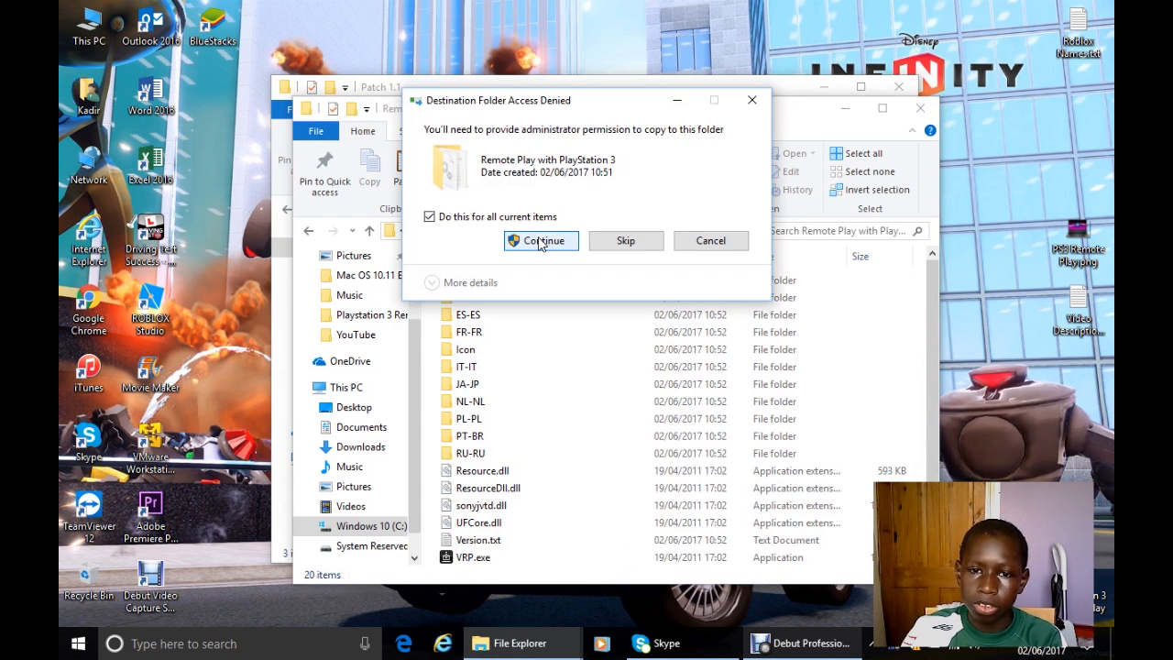
click(541, 240)
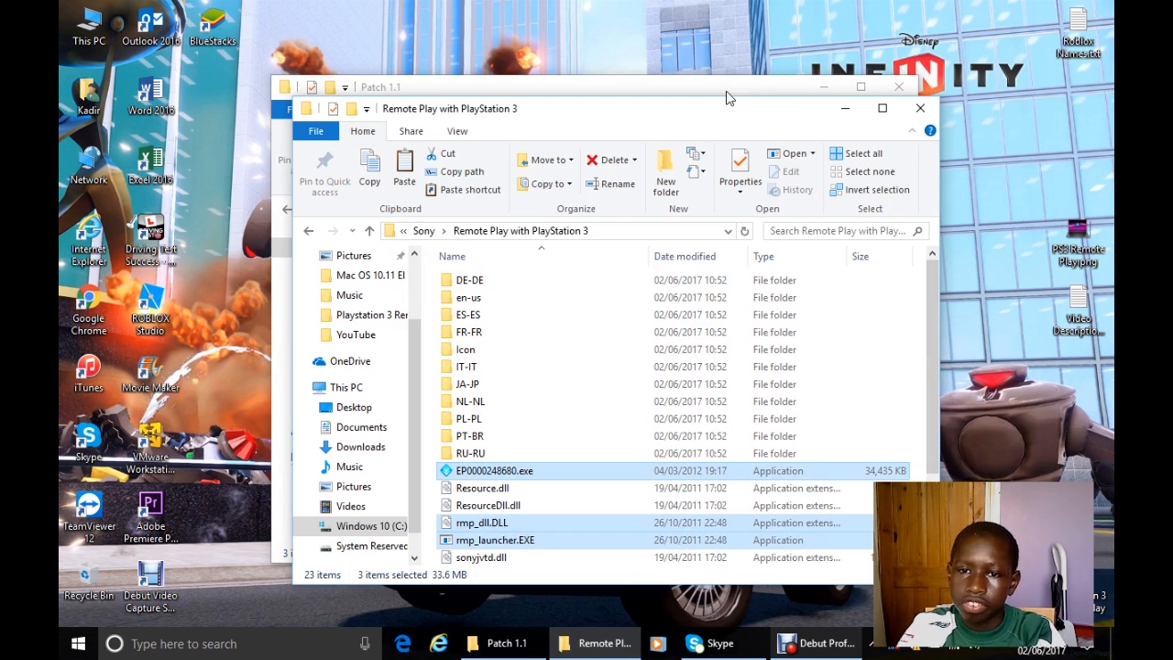
mouse_move(805, 119)
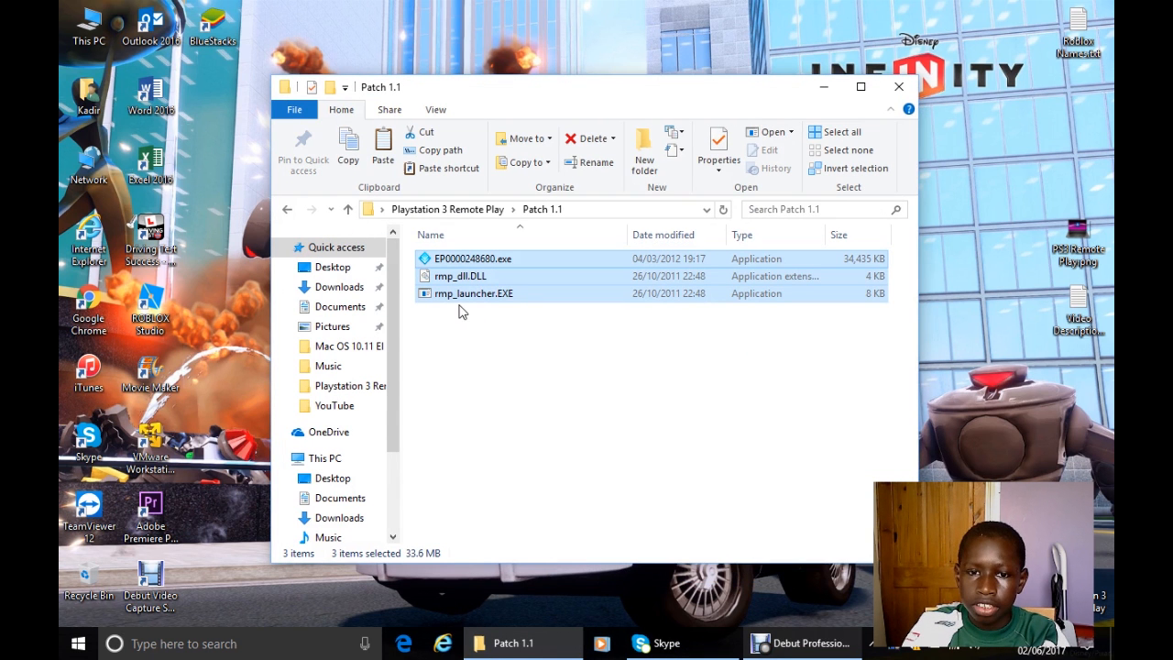
mouse_move(260, 222)
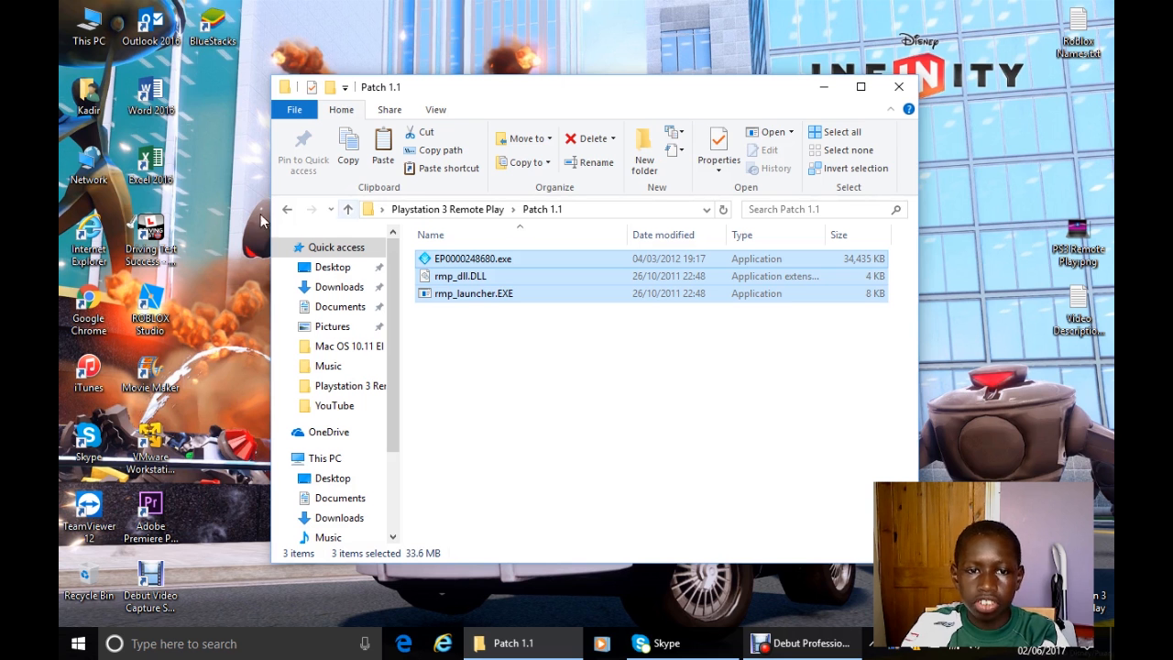
click(346, 209)
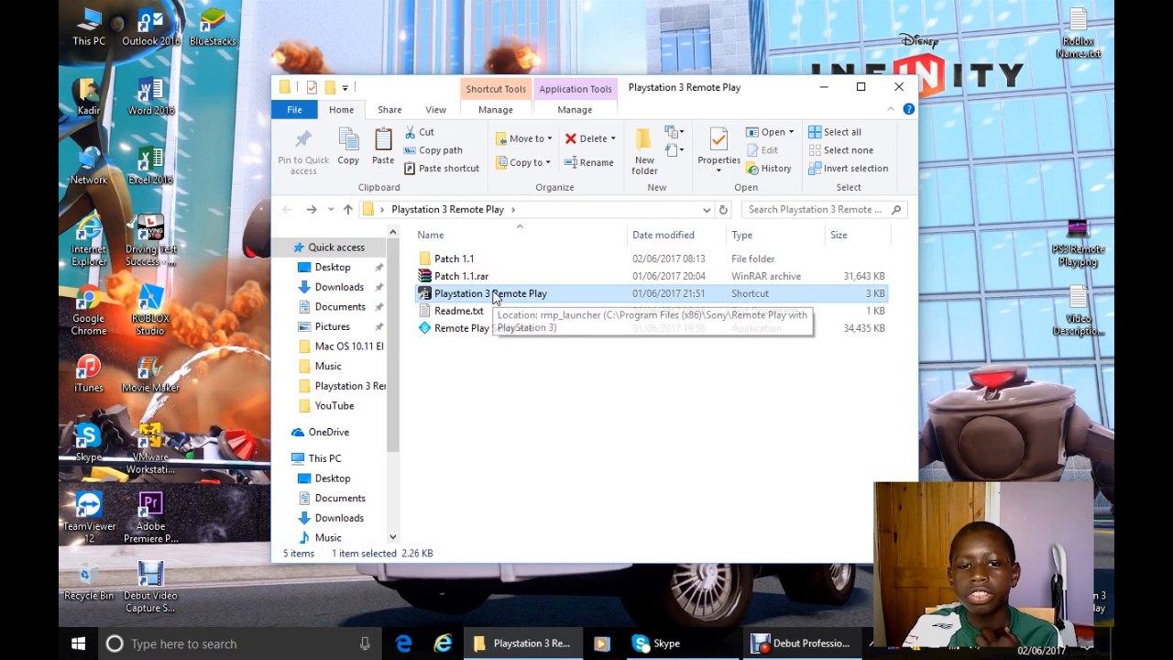
right_click(491, 294)
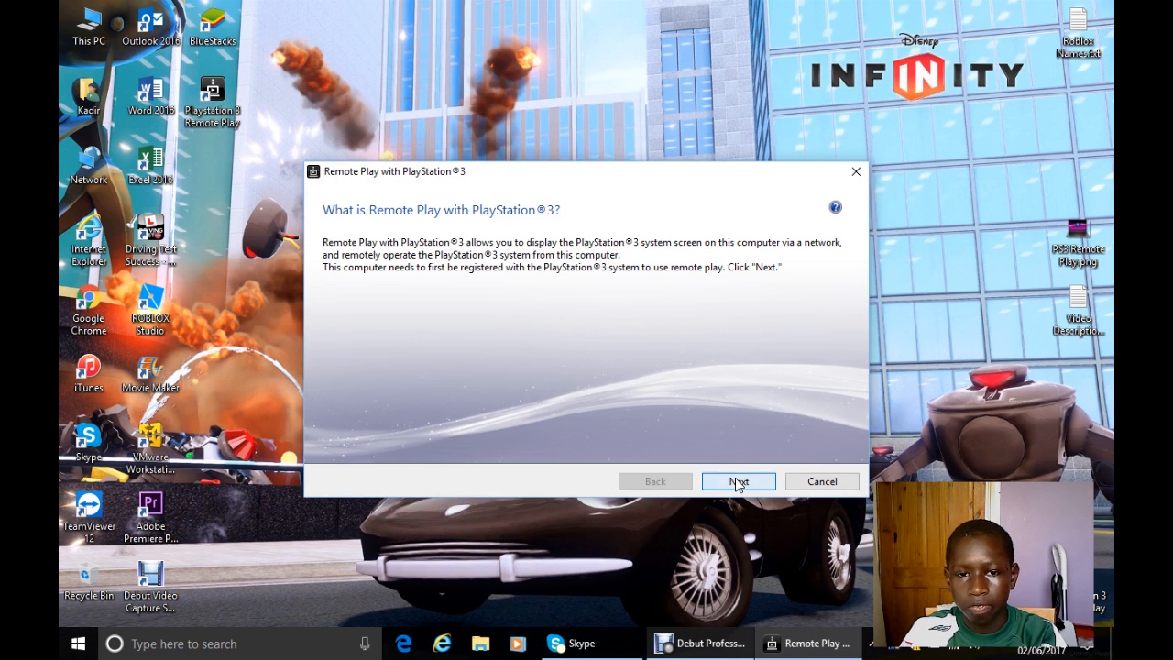
Step: Enter 'Lamin_X' as this computer's nickname in the registration wizard and continue
click(736, 480)
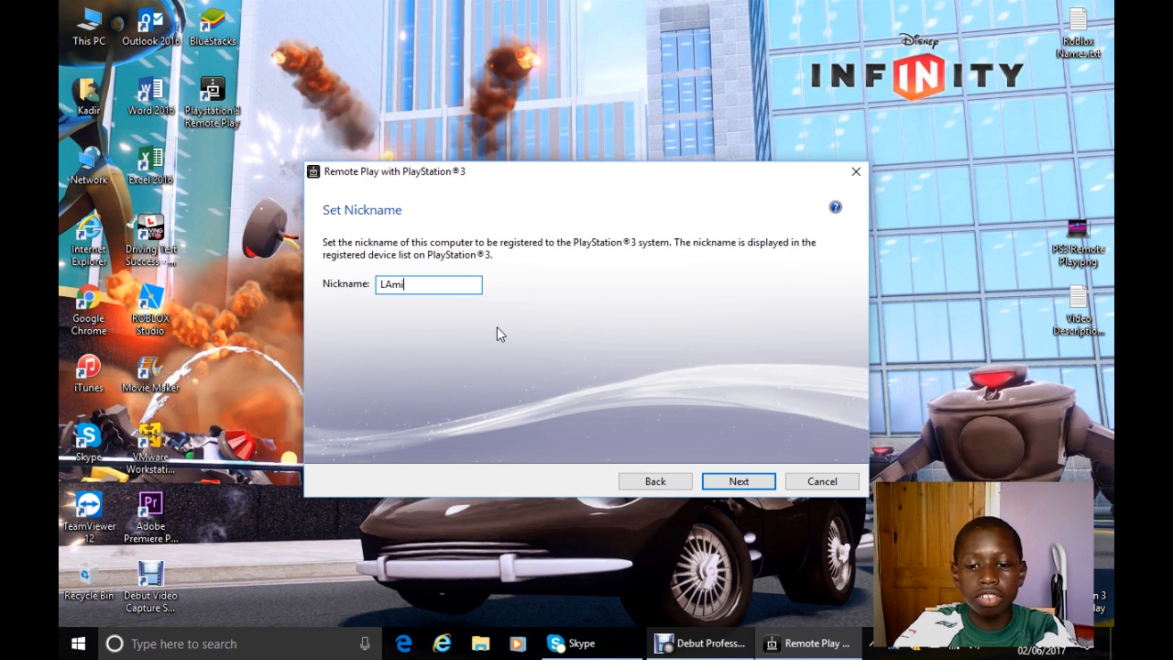
text(Lami)
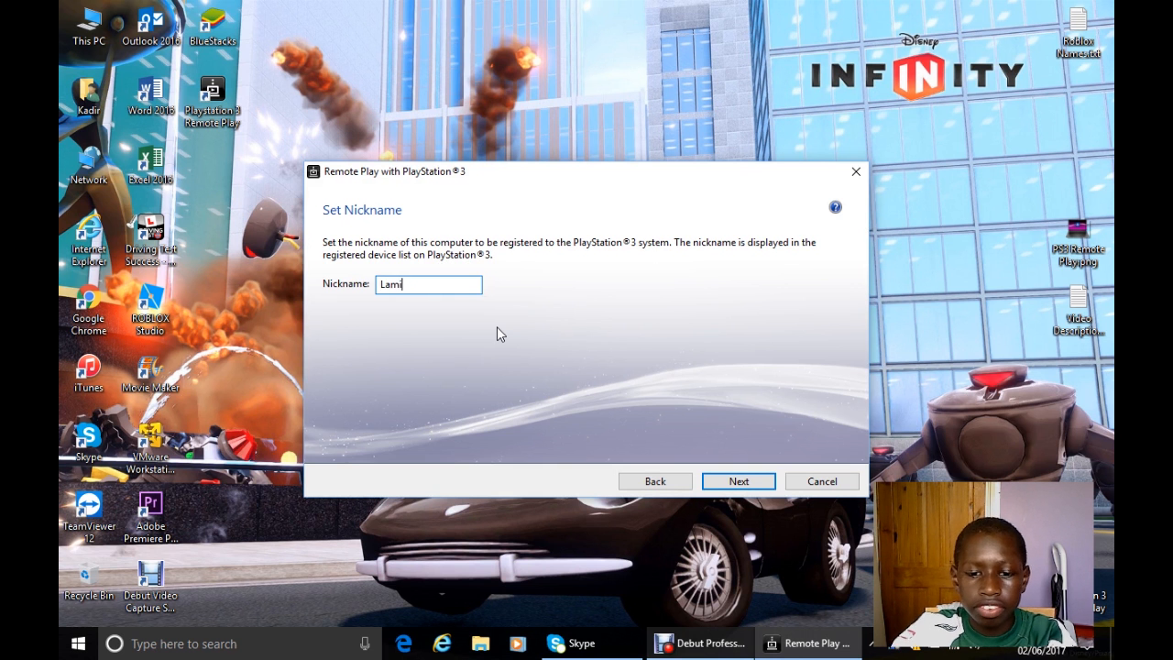
text(n_X)
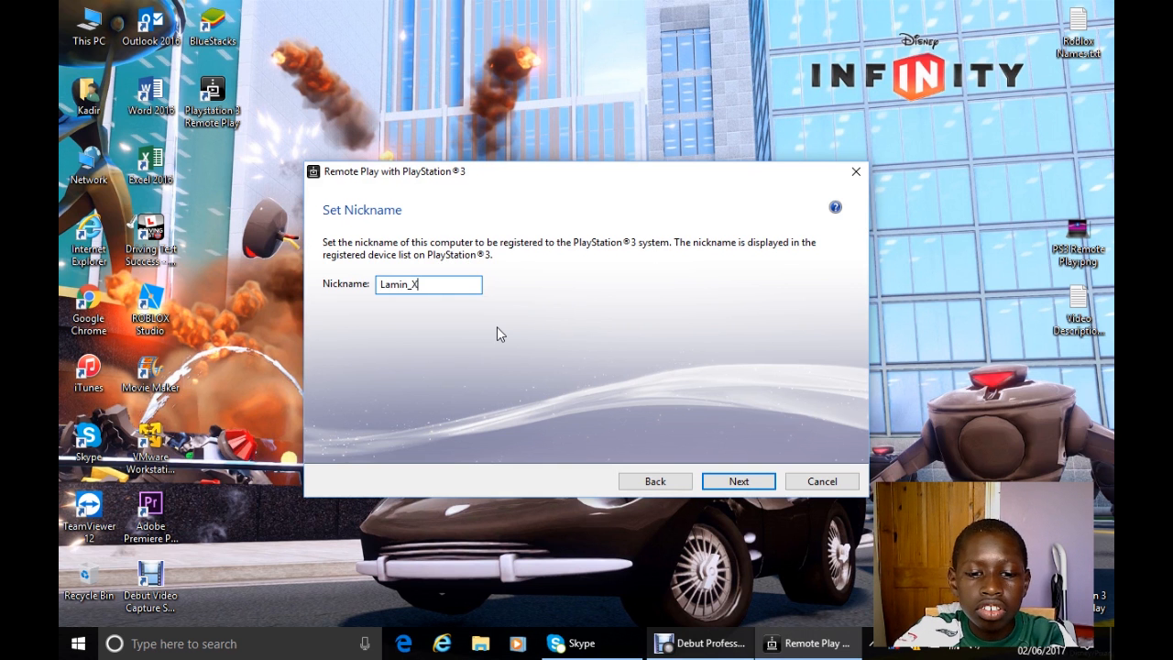
click(737, 480)
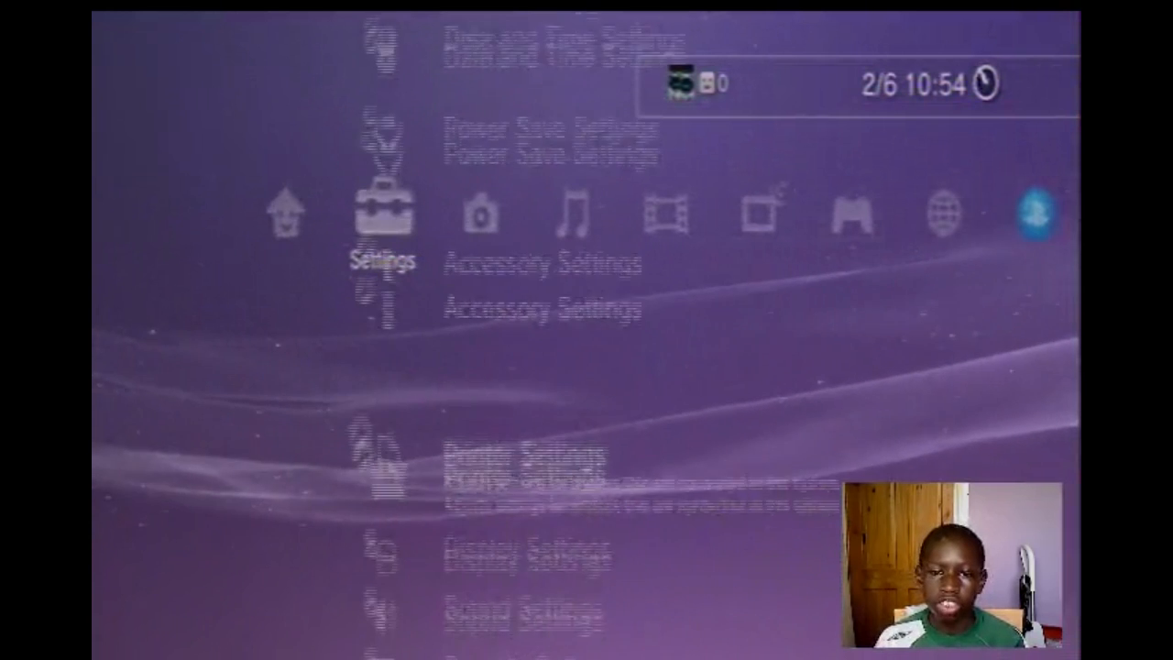
Step: On the PS3, start Register Device under Remote Play Settings and choose PC as the device type
scroll(down, 3)
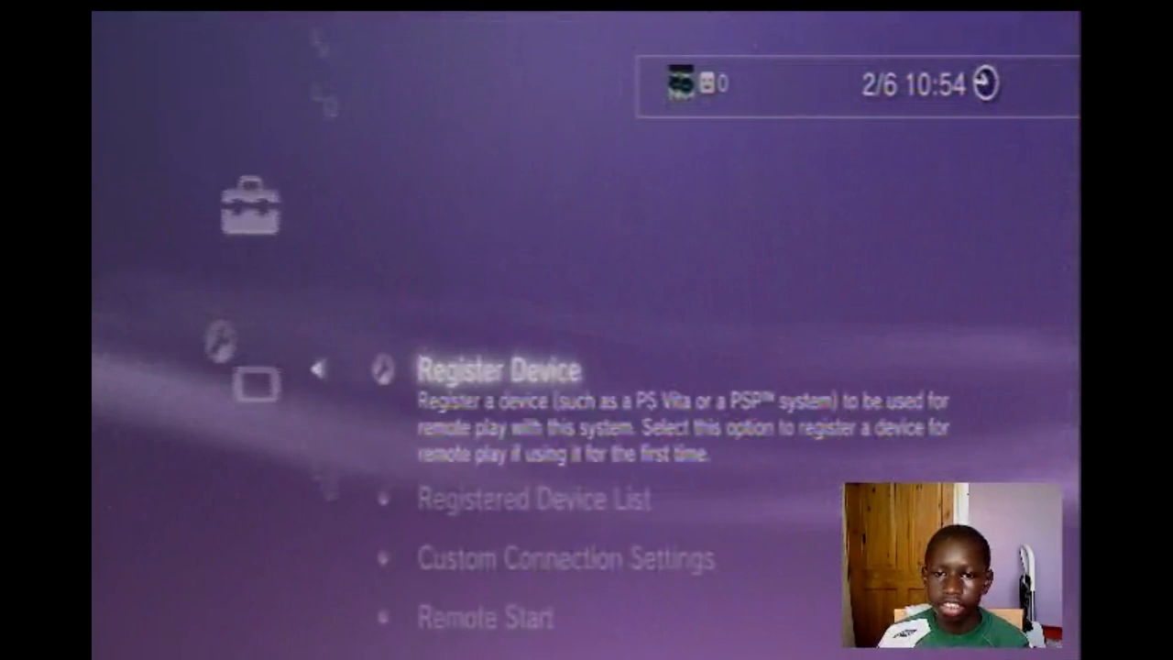
click(499, 370)
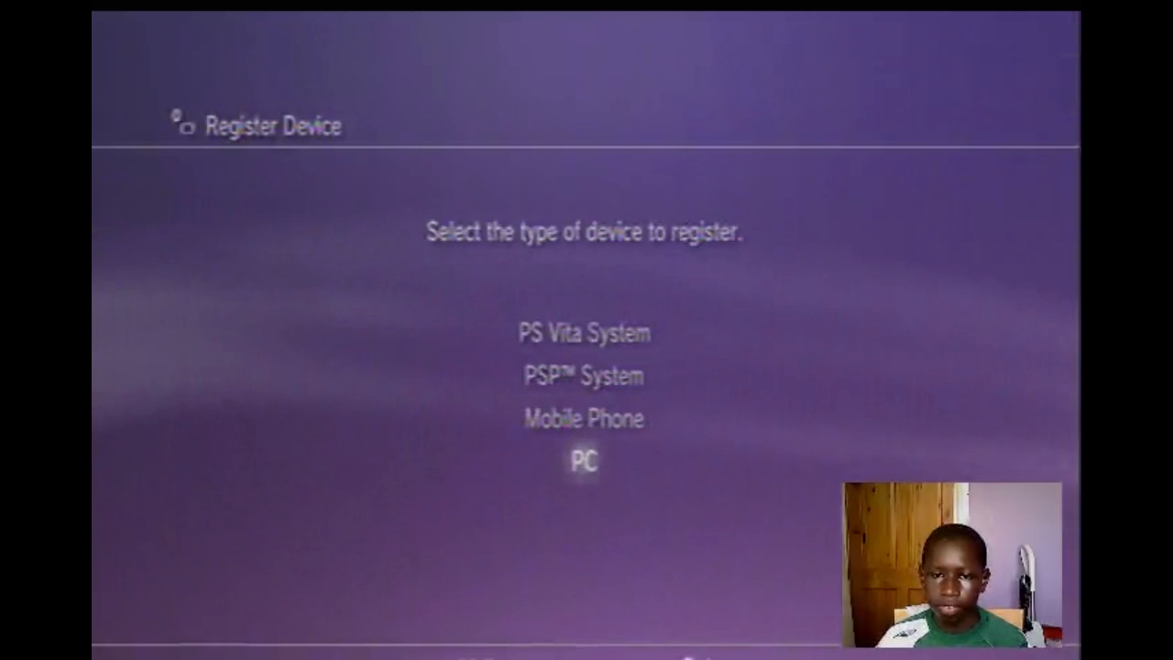
click(583, 461)
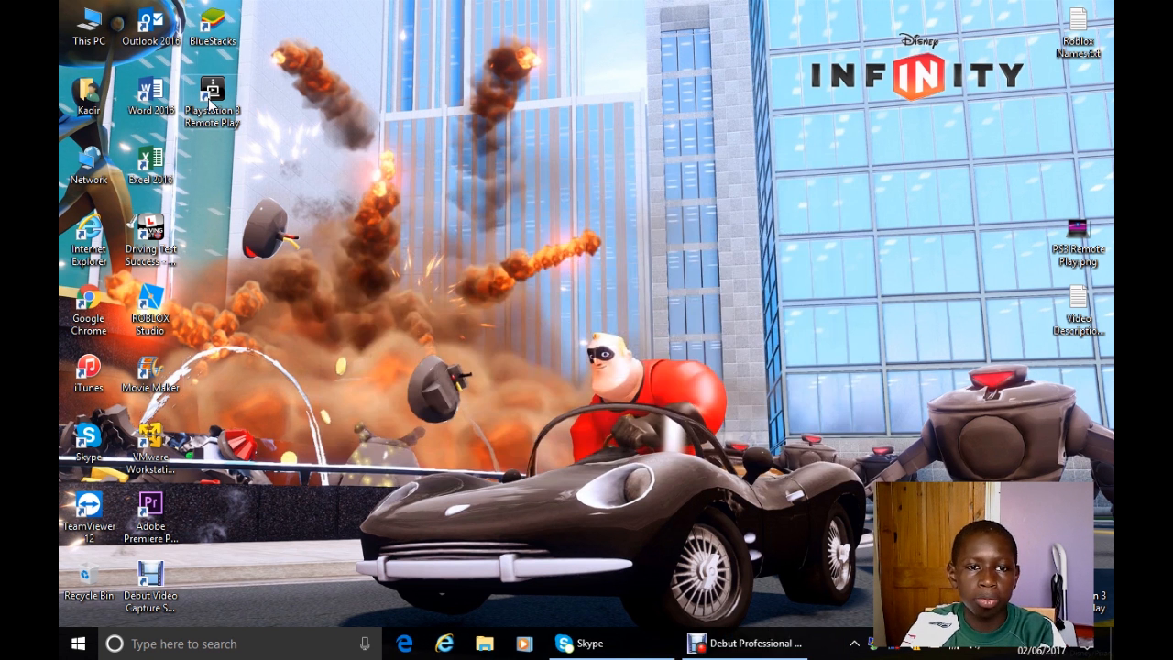
Step: Relaunch Remote Play and advance the wizard to the 8-digit registration number page
double_click(212, 92)
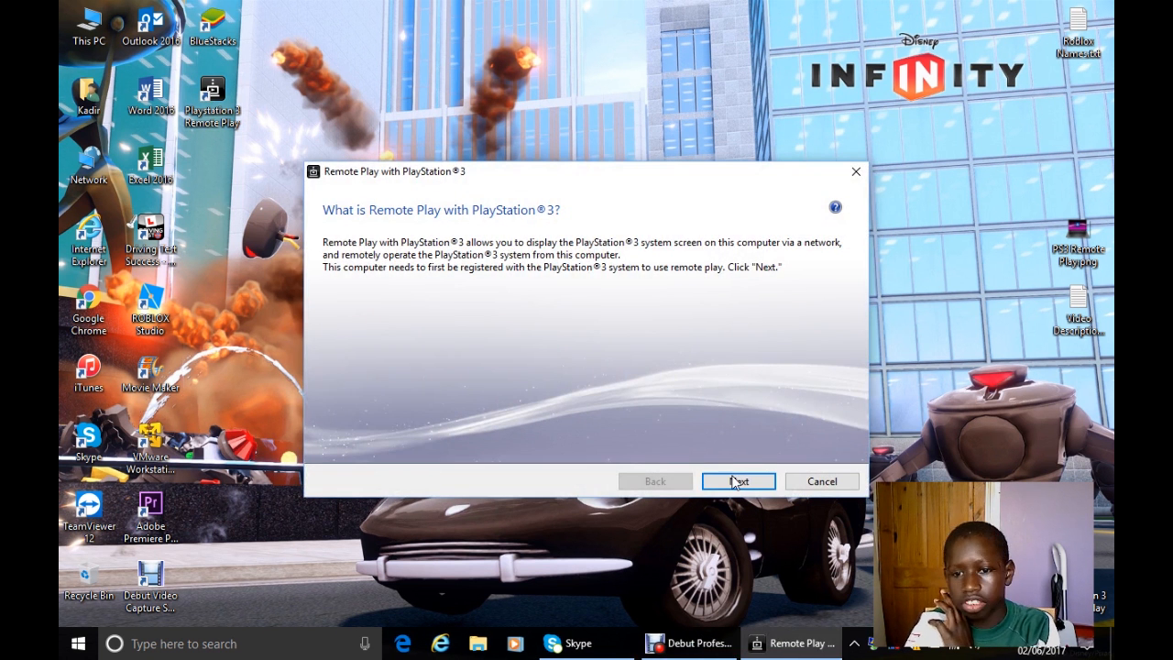
click(736, 480)
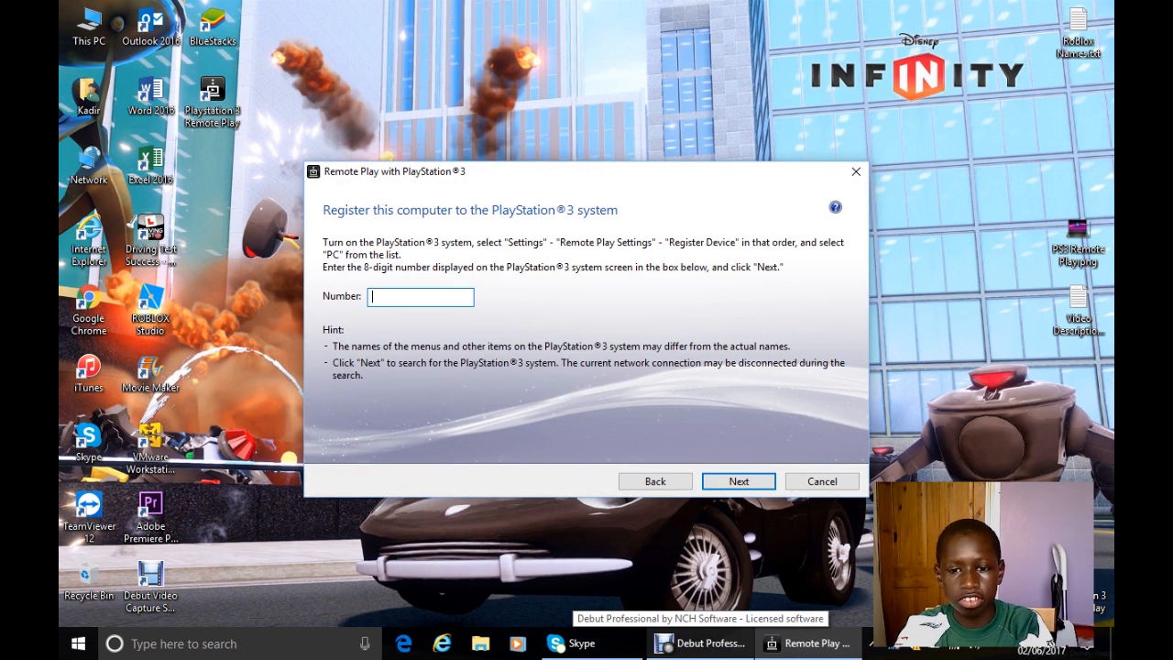
click(737, 480)
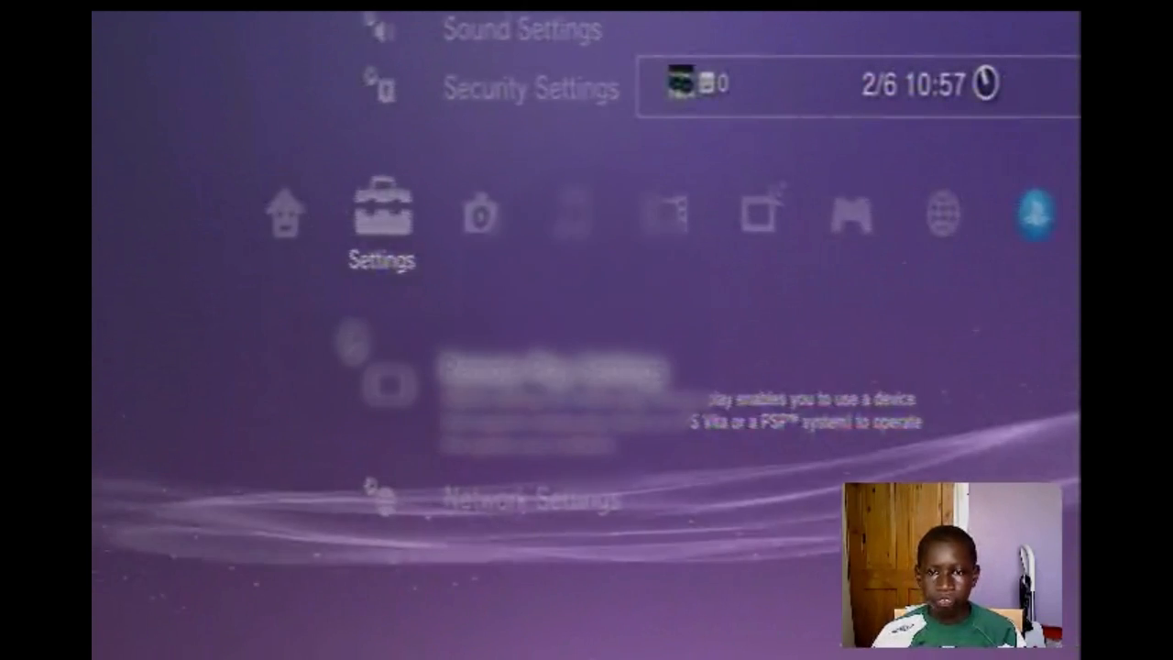
Step: On the PS3 XMB, move to Network and start Remote Play to complete the PC's registration
scroll(right, 3)
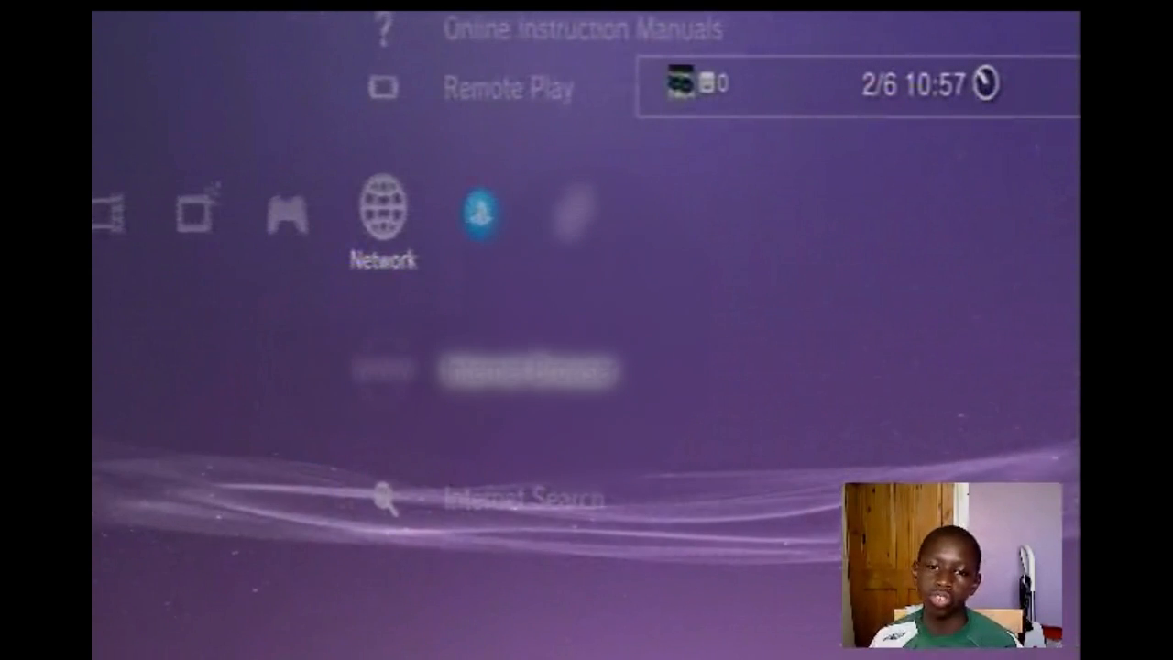
scroll(down, 3)
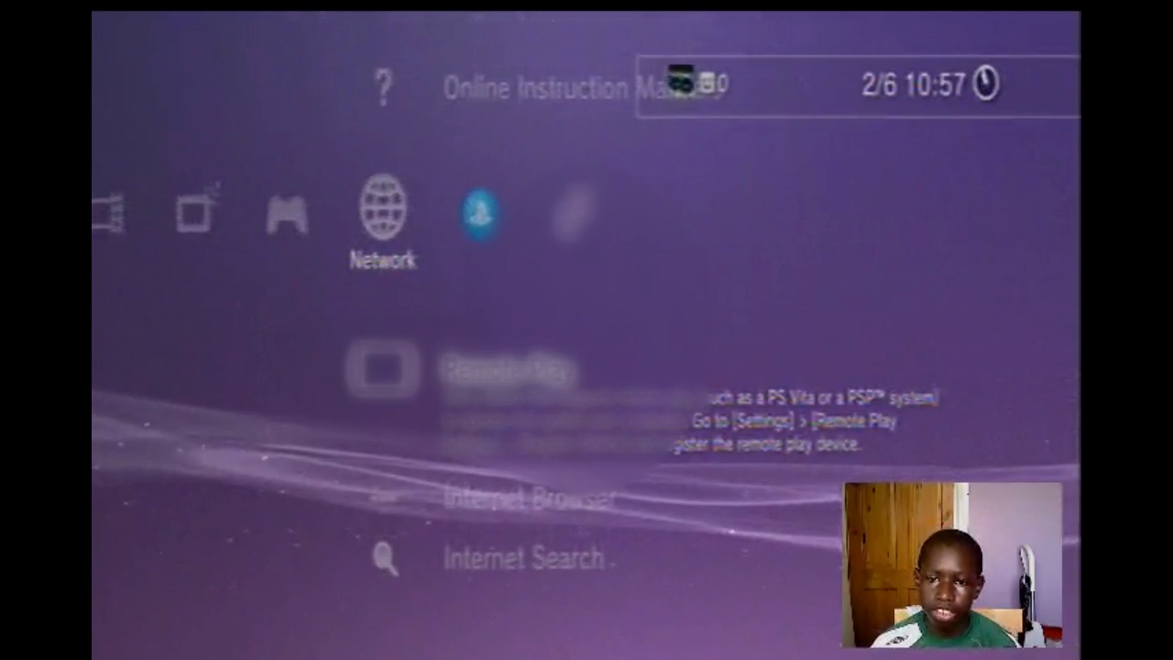
click(383, 370)
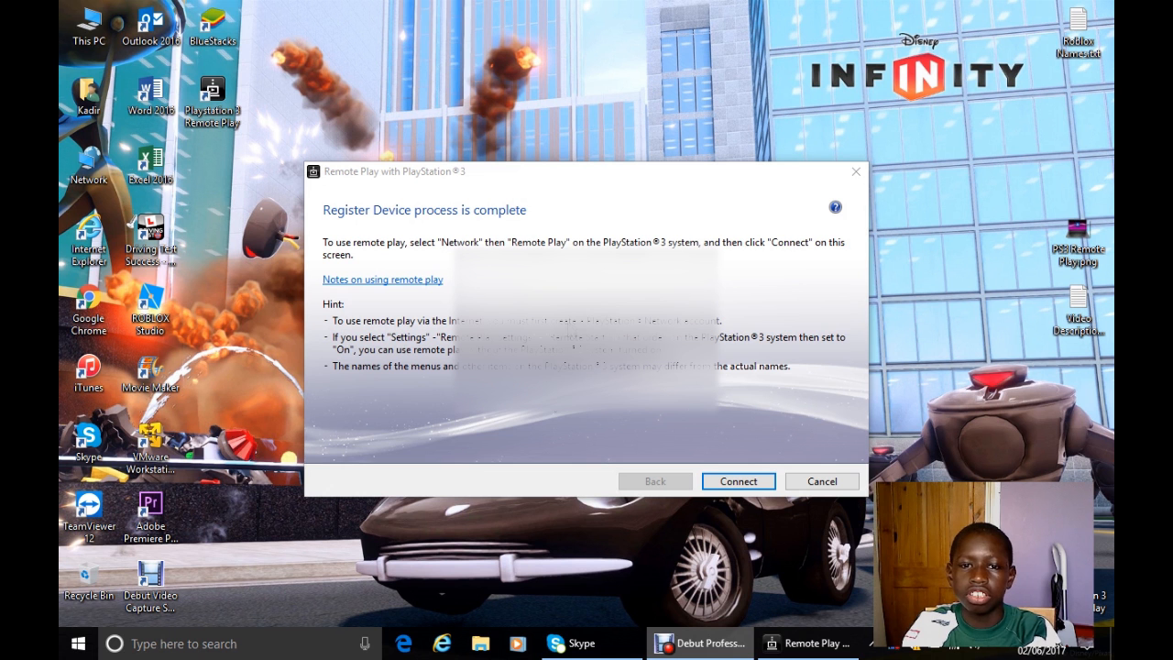
mouse_move(550, 421)
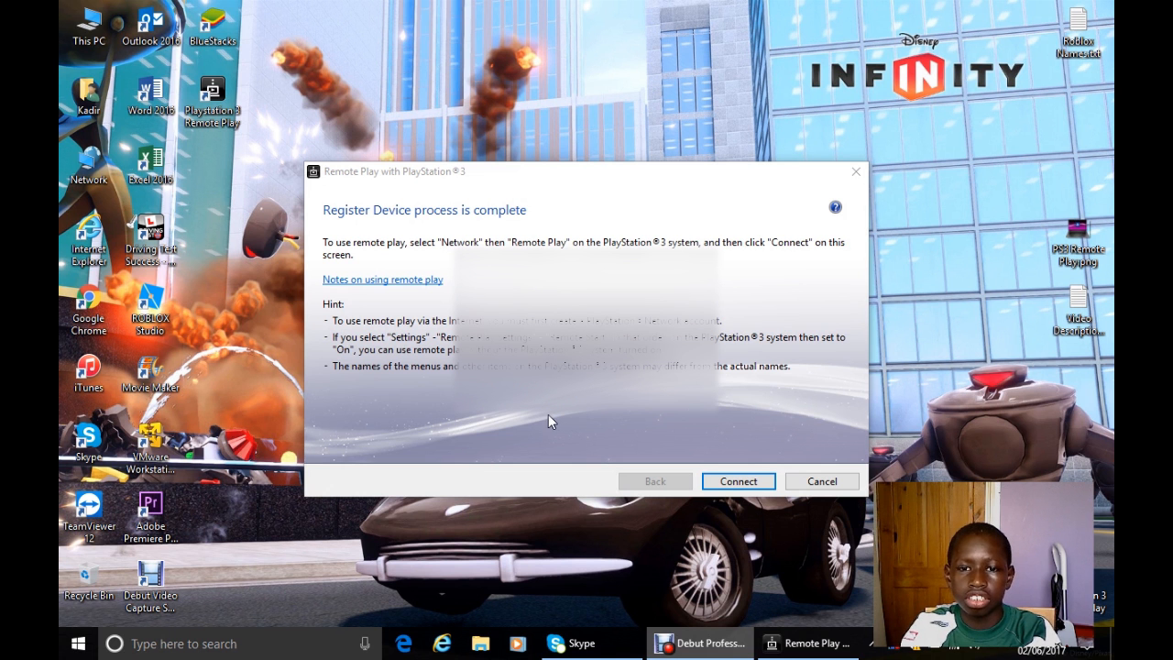
mouse_move(265, 355)
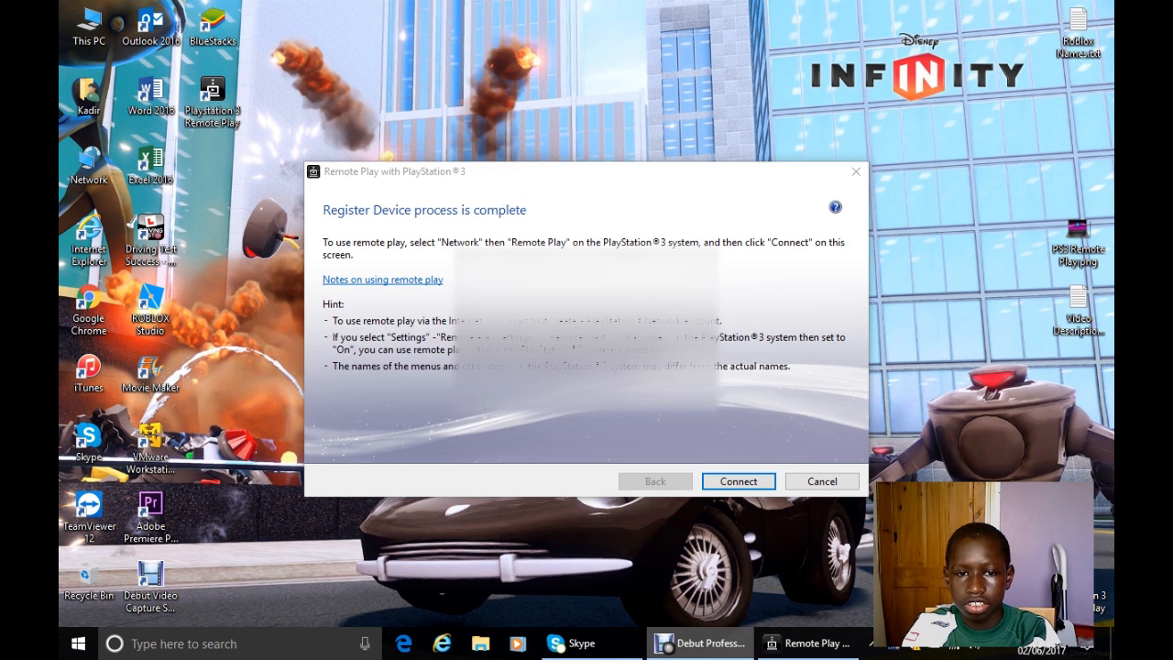
mouse_move(792, 469)
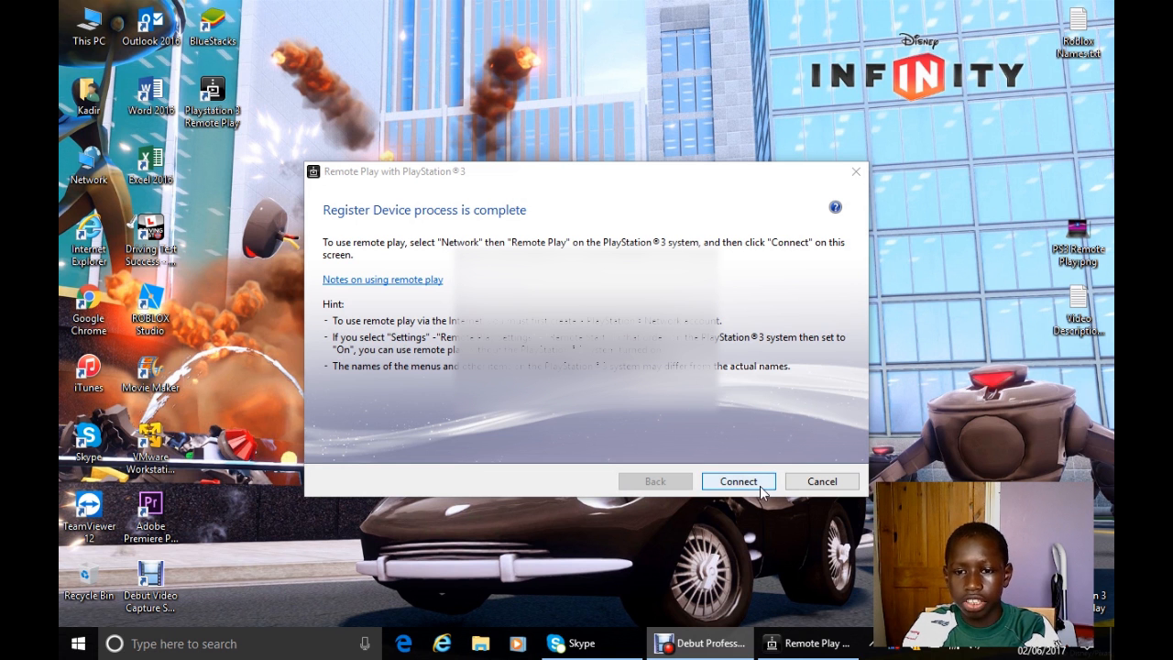
Step: Connect to the PS3 so the Remote Play window streams the XMB beside the key assignment panel
click(737, 480)
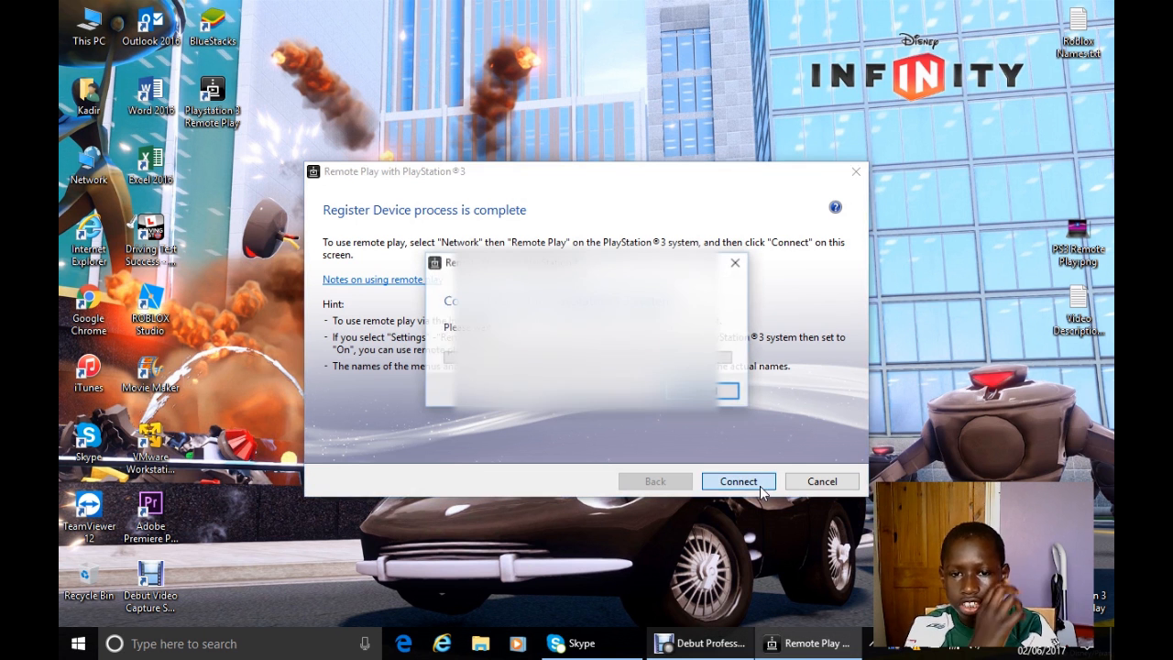
click(737, 480)
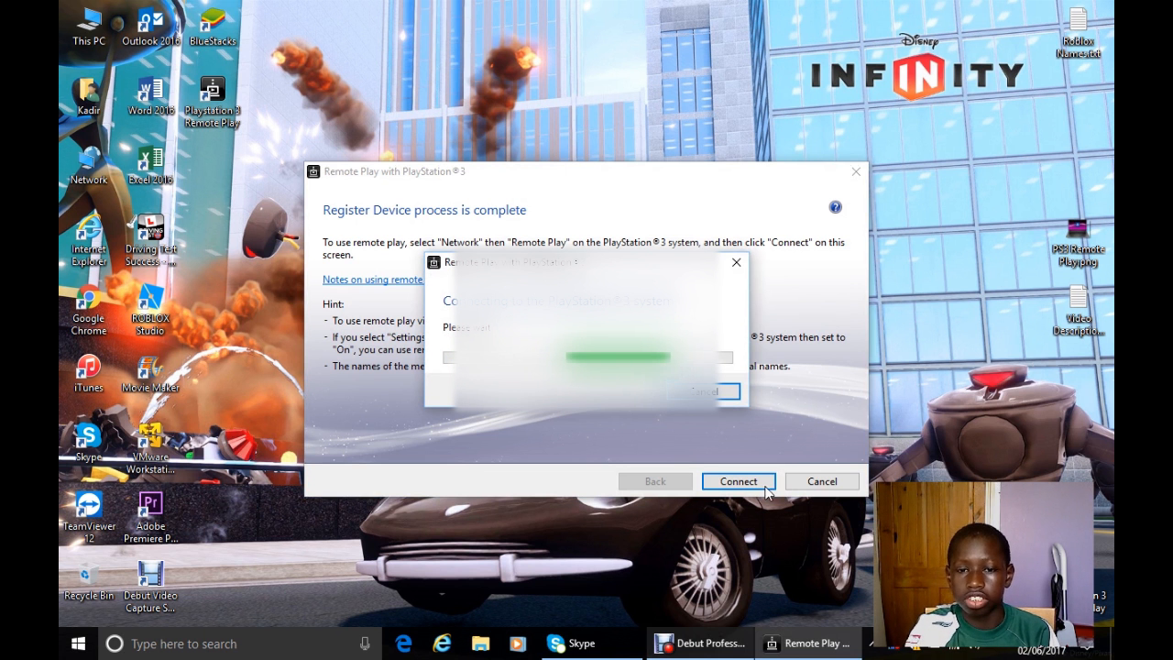
click(737, 480)
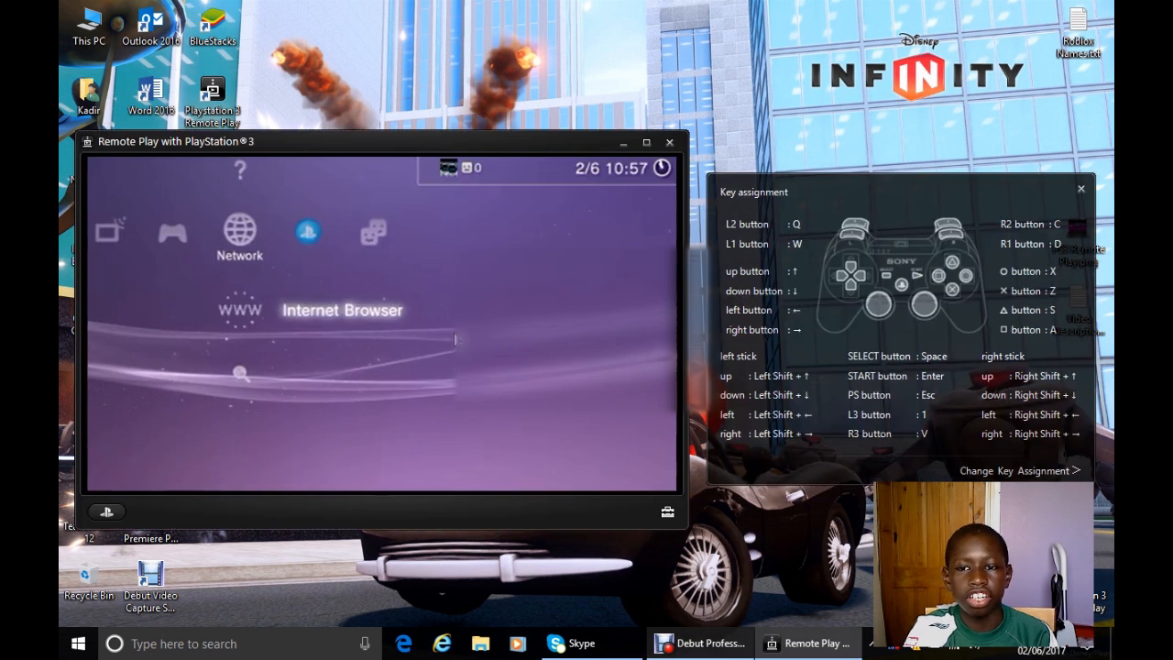